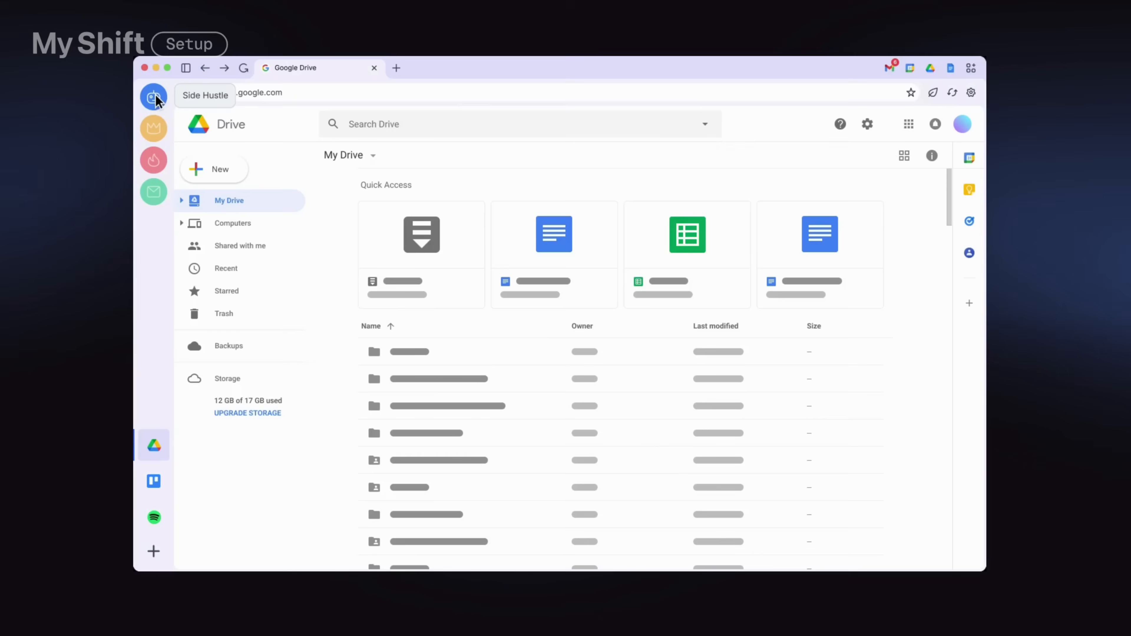
Switch from Side Hustle to the Social space, then Entertainment, then the next space
left_click(153, 129)
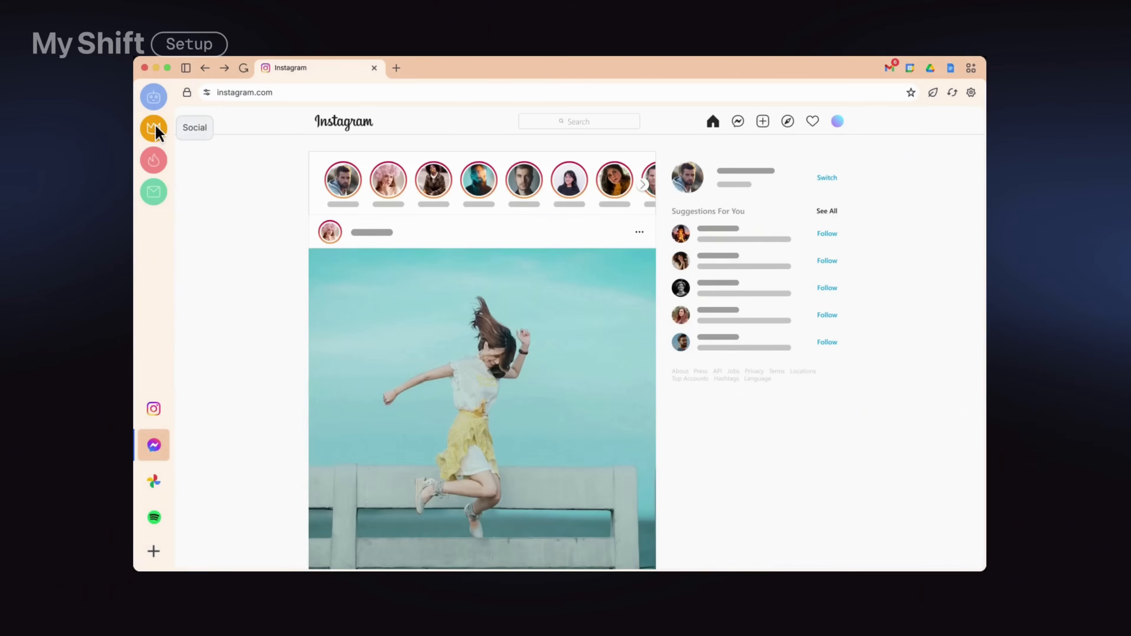
left_click(153, 160)
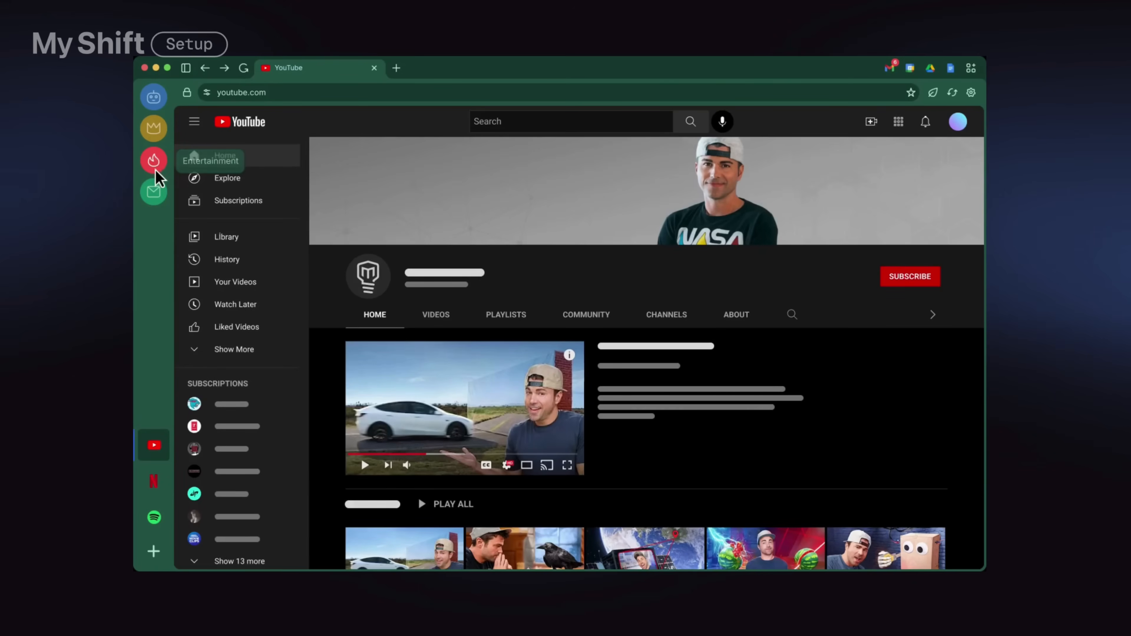
left_click(154, 193)
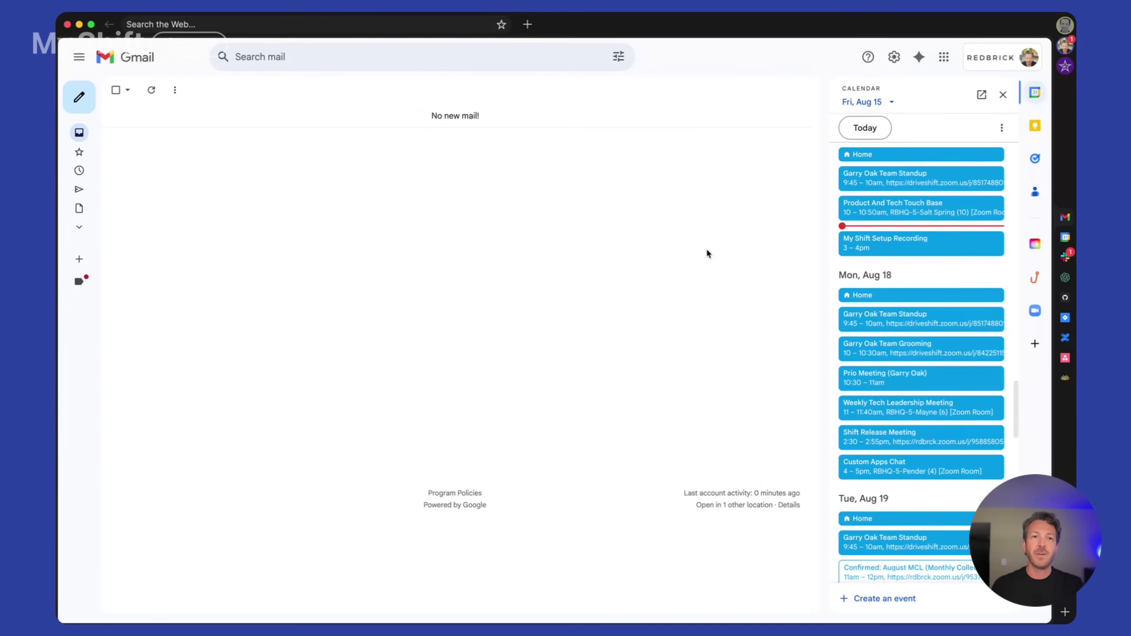
mouse_move(812, 26)
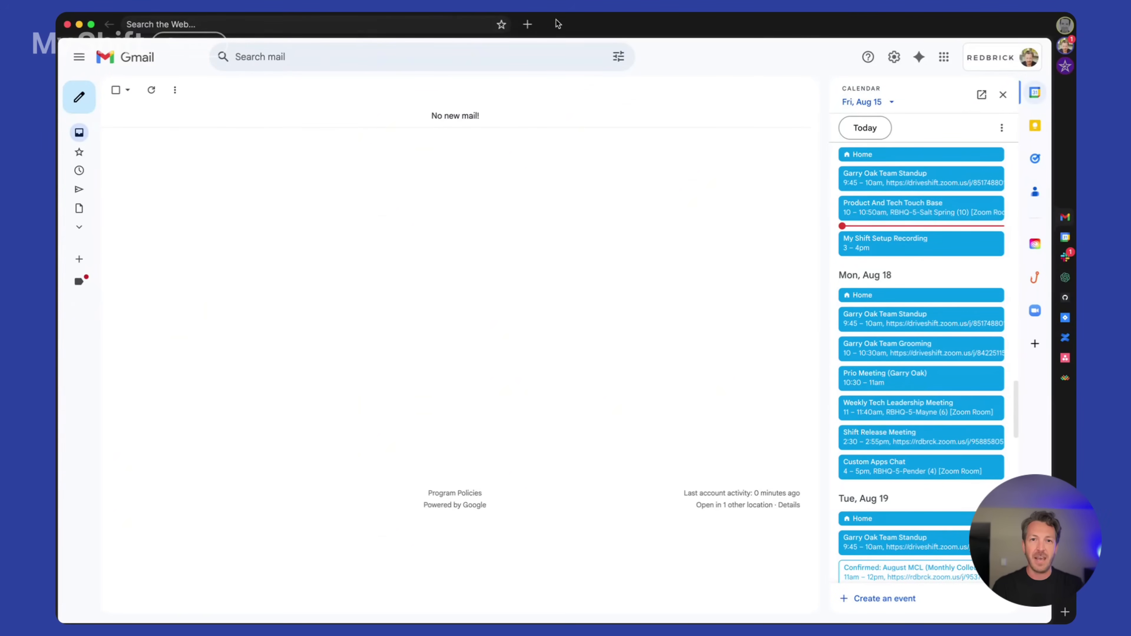
mouse_move(643, 27)
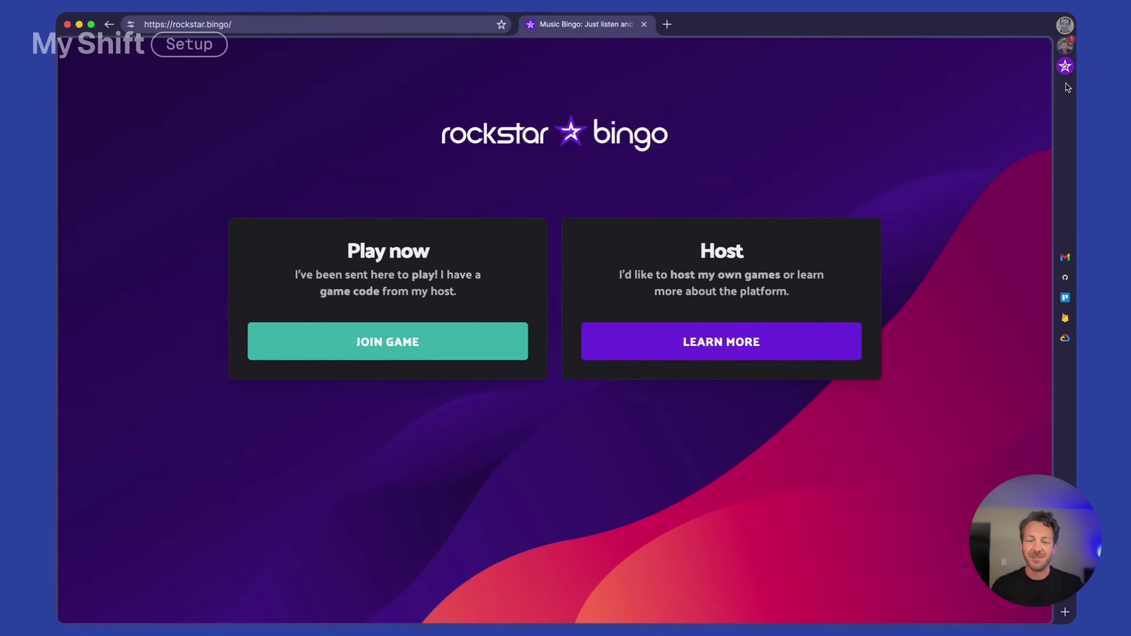
left_click(722, 342)
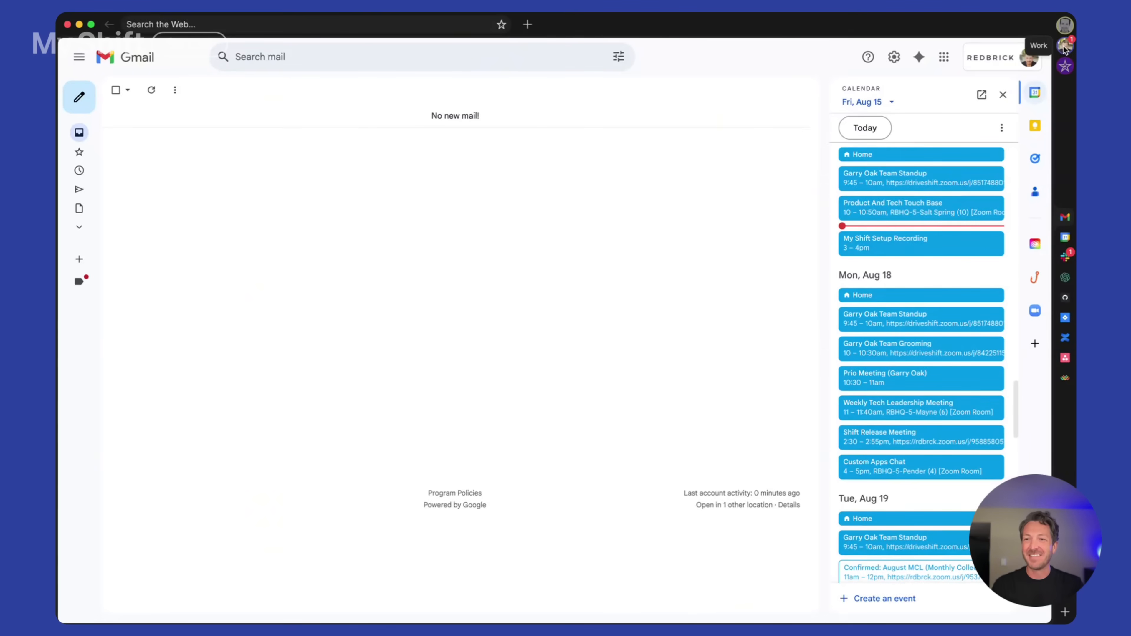
mouse_move(1072, 120)
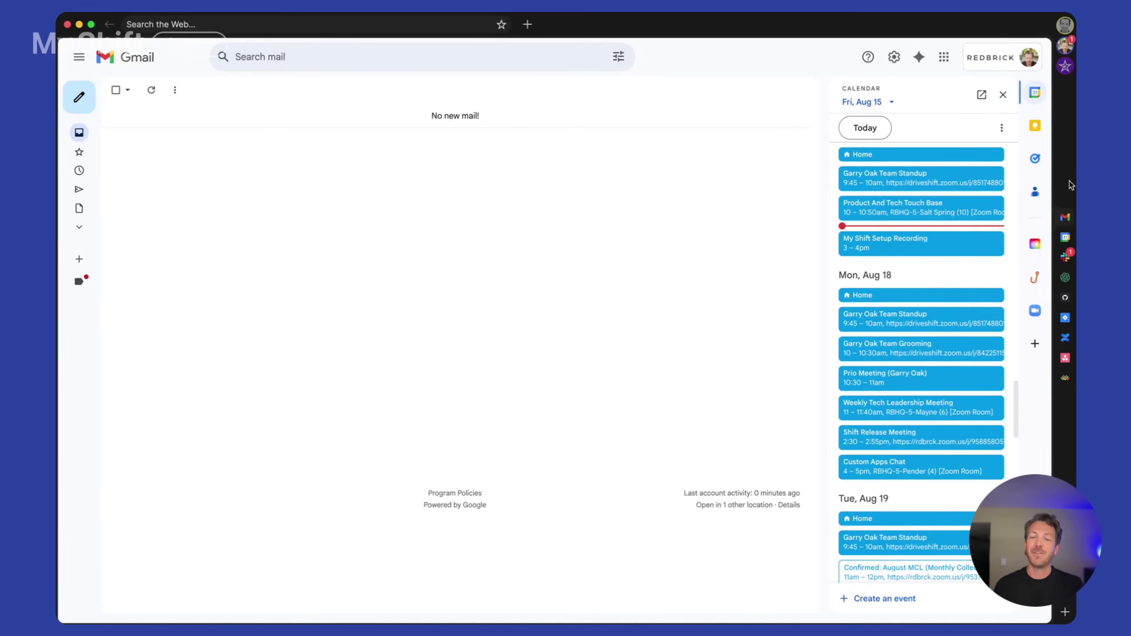
mouse_move(1064, 219)
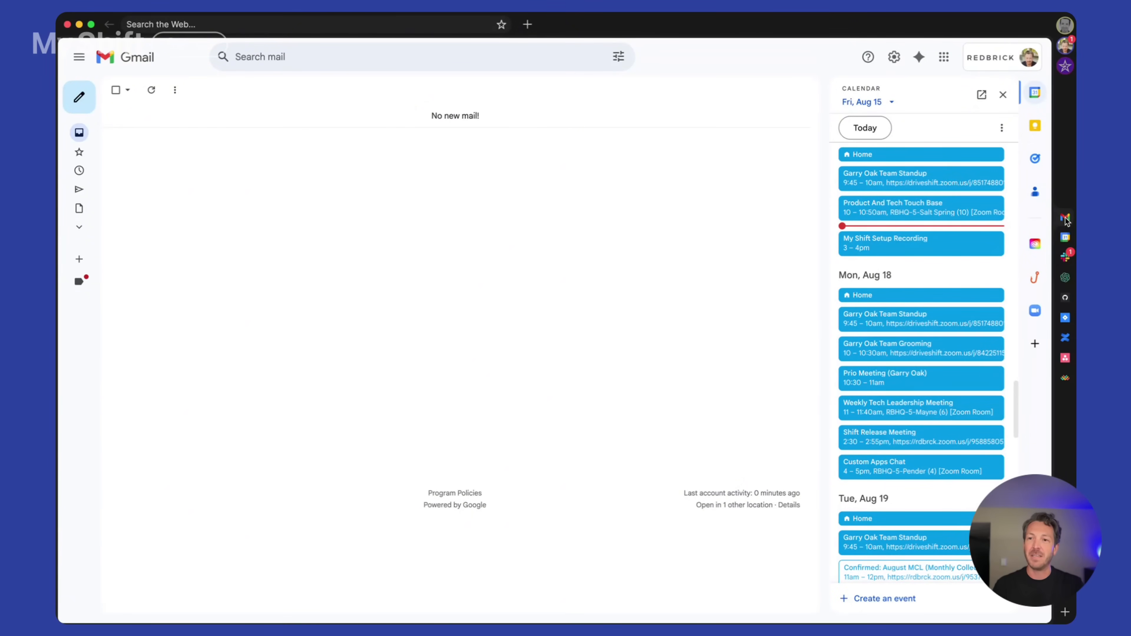
mouse_move(1070, 104)
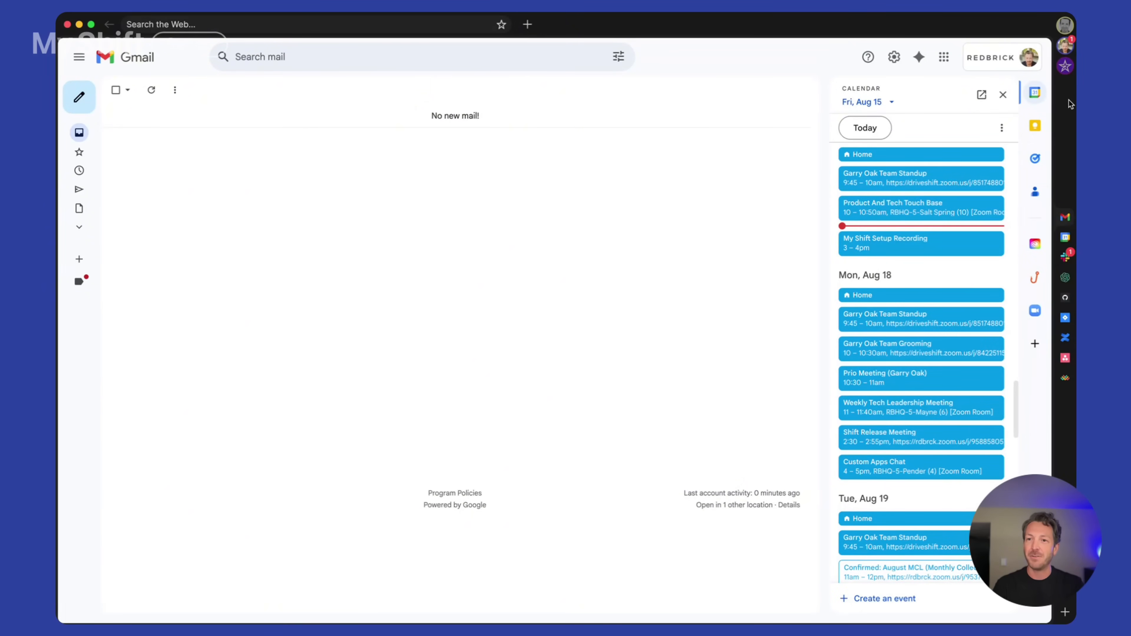
mouse_move(1062, 53)
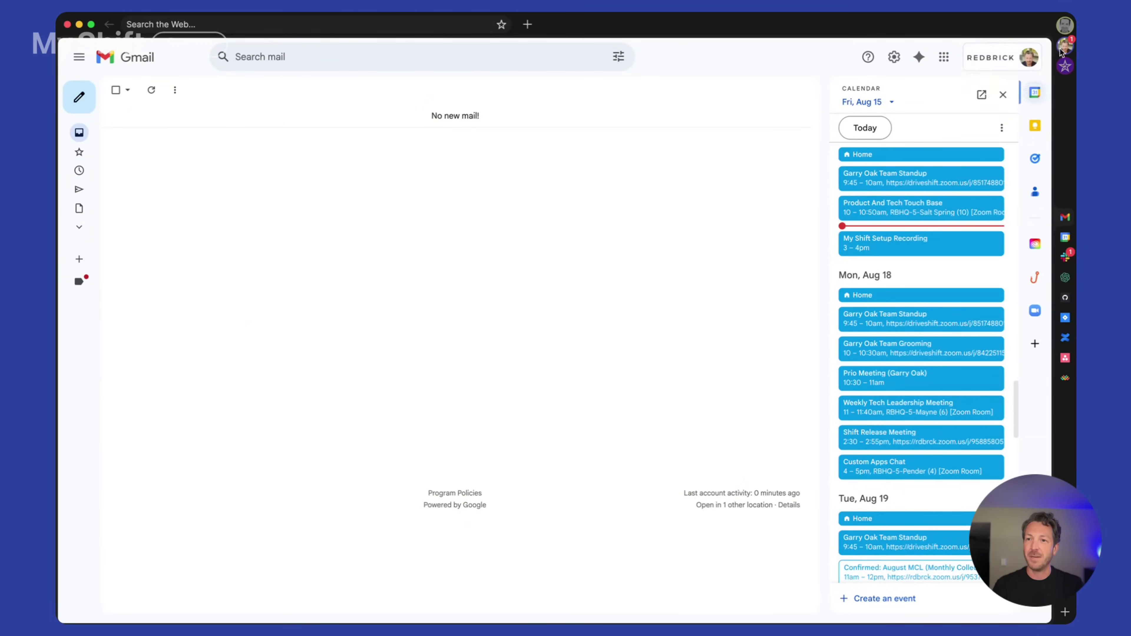
mouse_move(1064, 99)
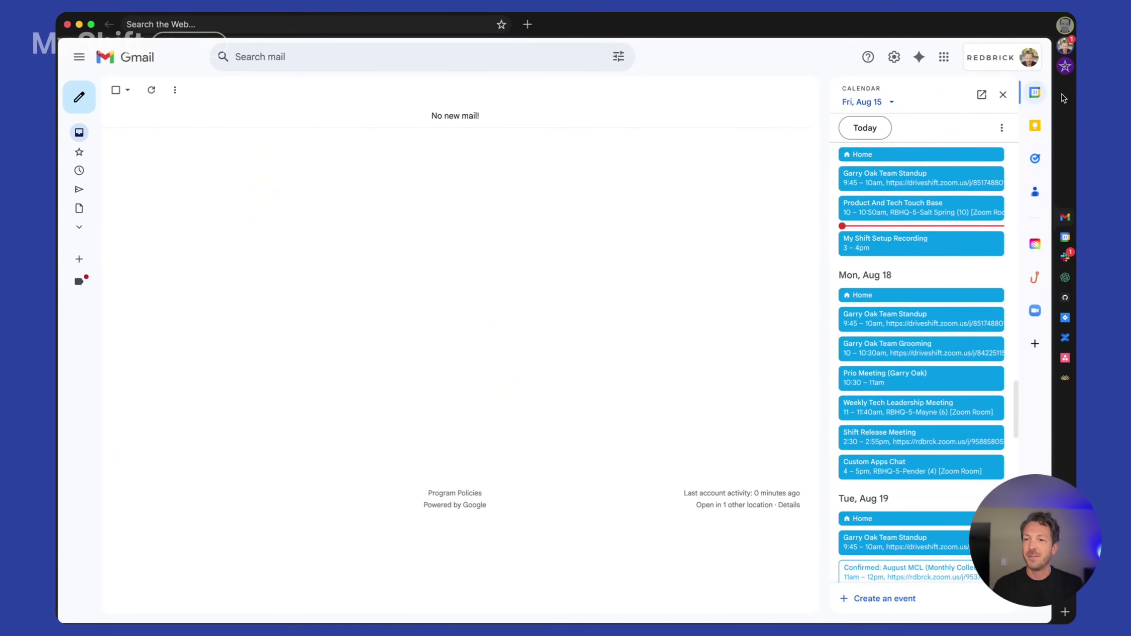
mouse_move(1066, 135)
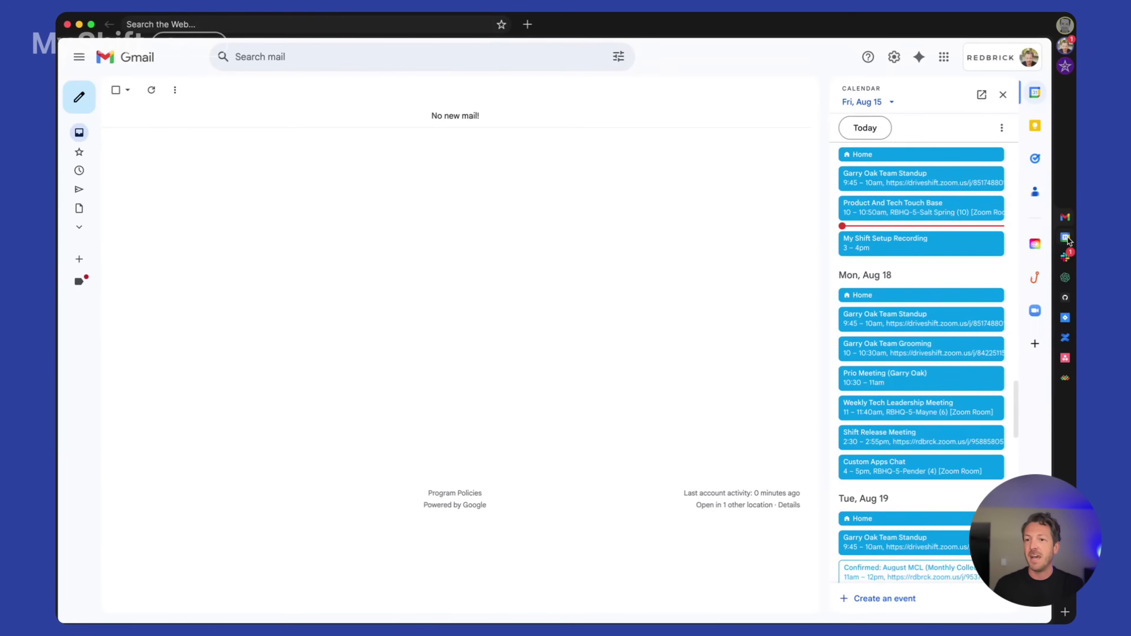
mouse_move(1034, 277)
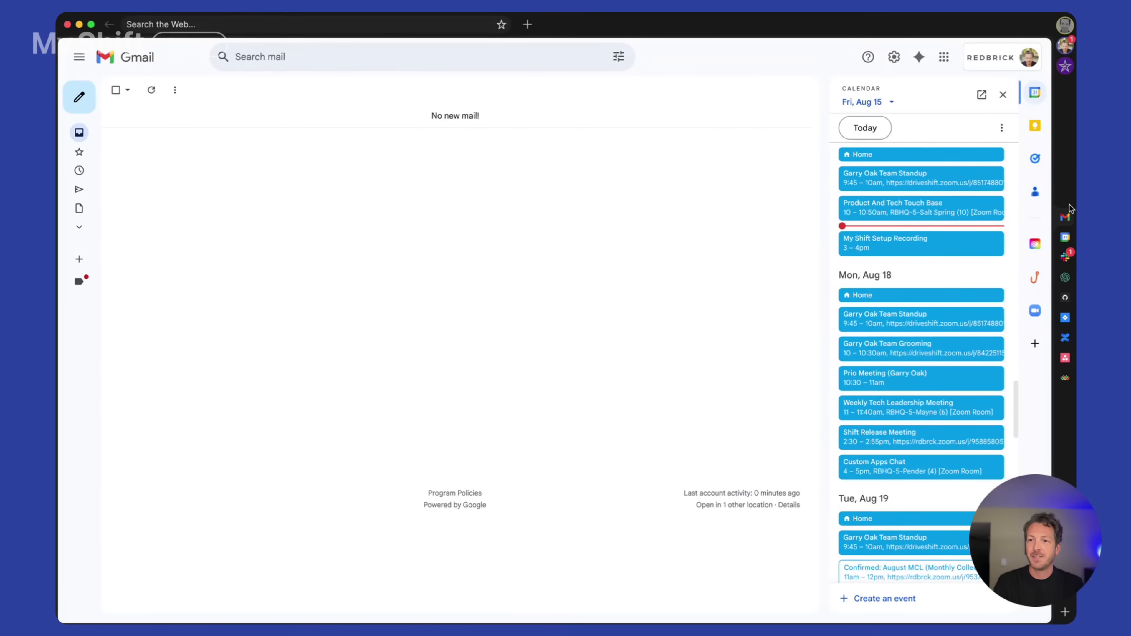
mouse_move(1061, 211)
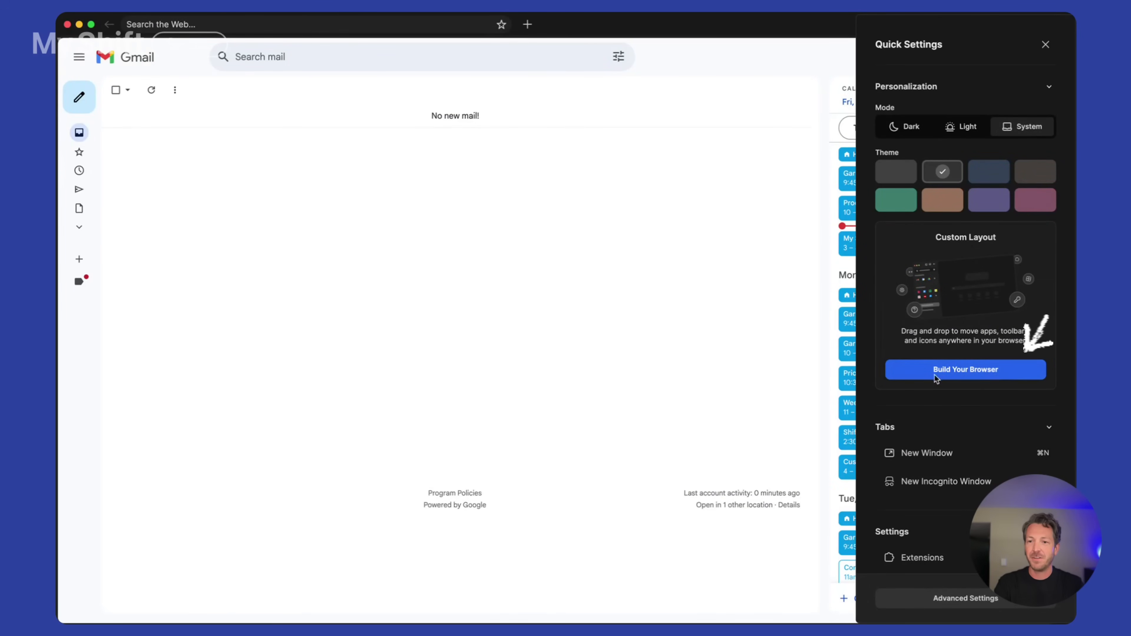
Launch Build Your Browser from Quick Settings, browse templates and show the Bars section
left_click(965, 370)
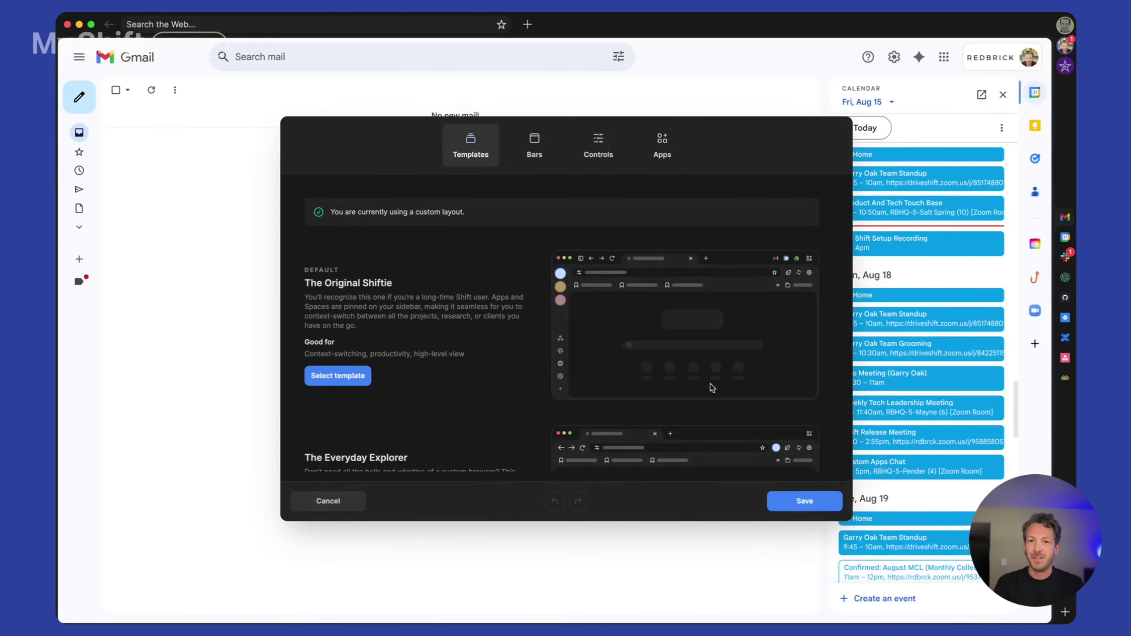
mouse_move(731, 144)
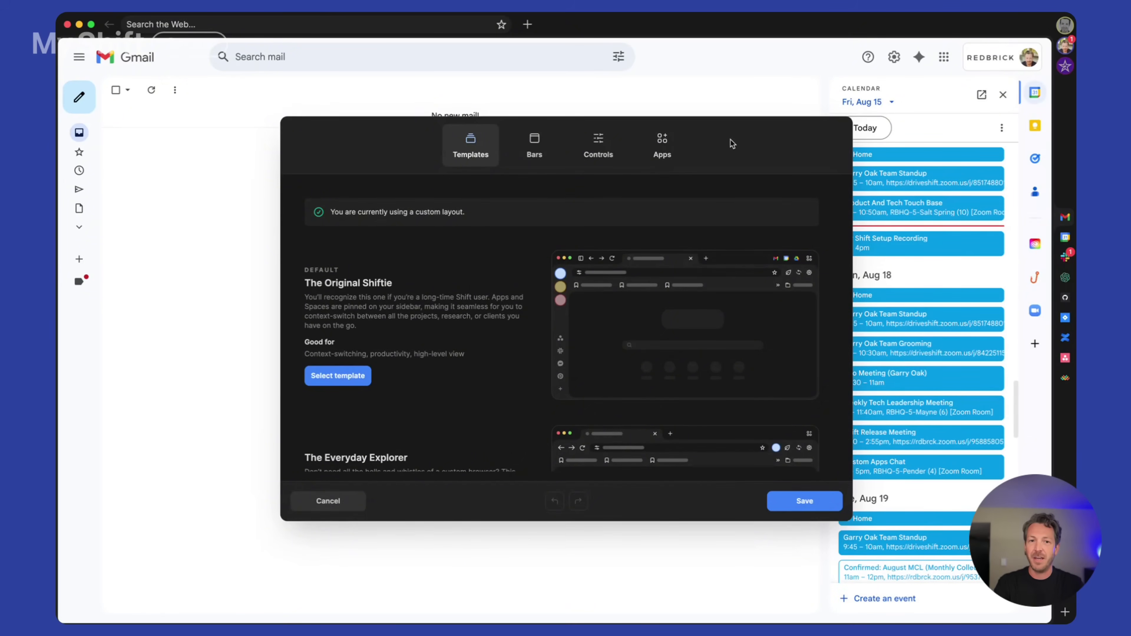
mouse_move(480, 323)
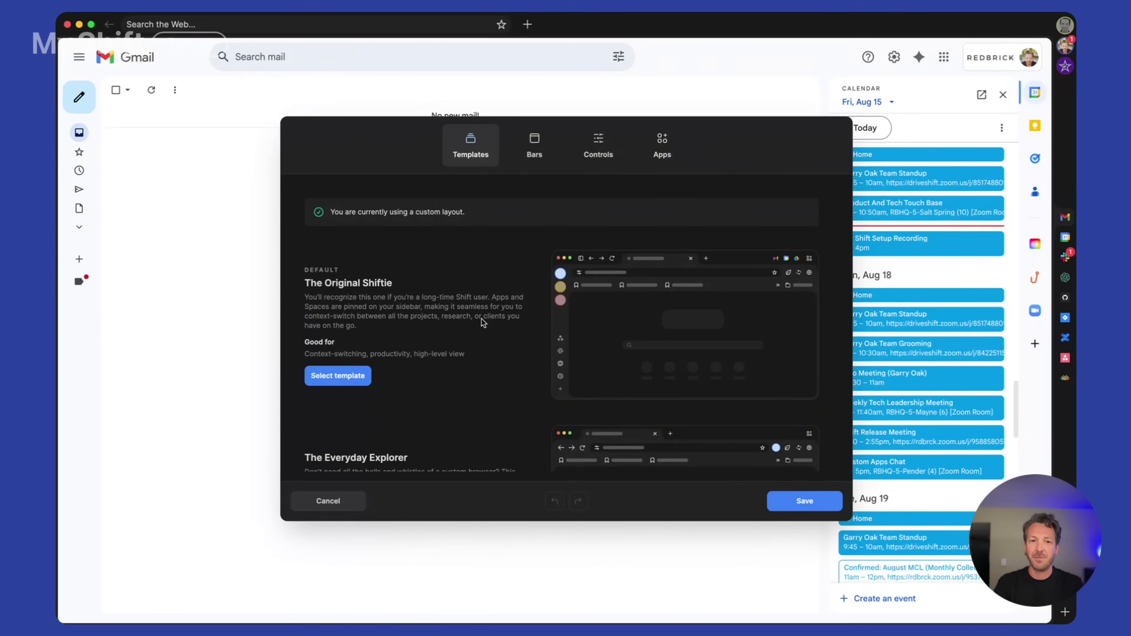
scroll("down", 3)
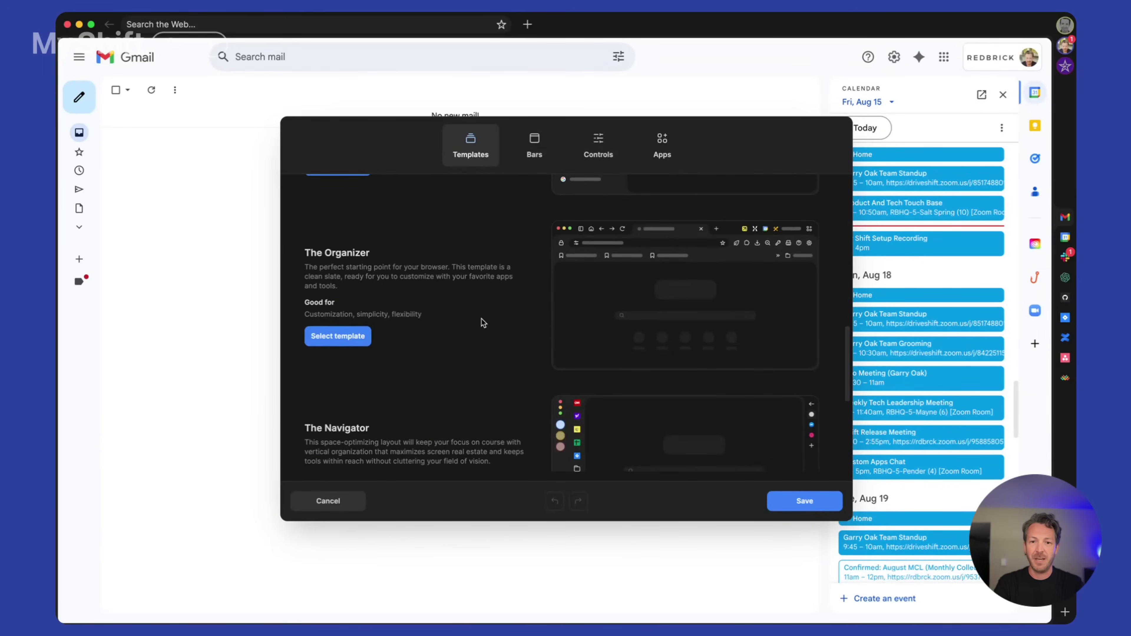
left_click(535, 145)
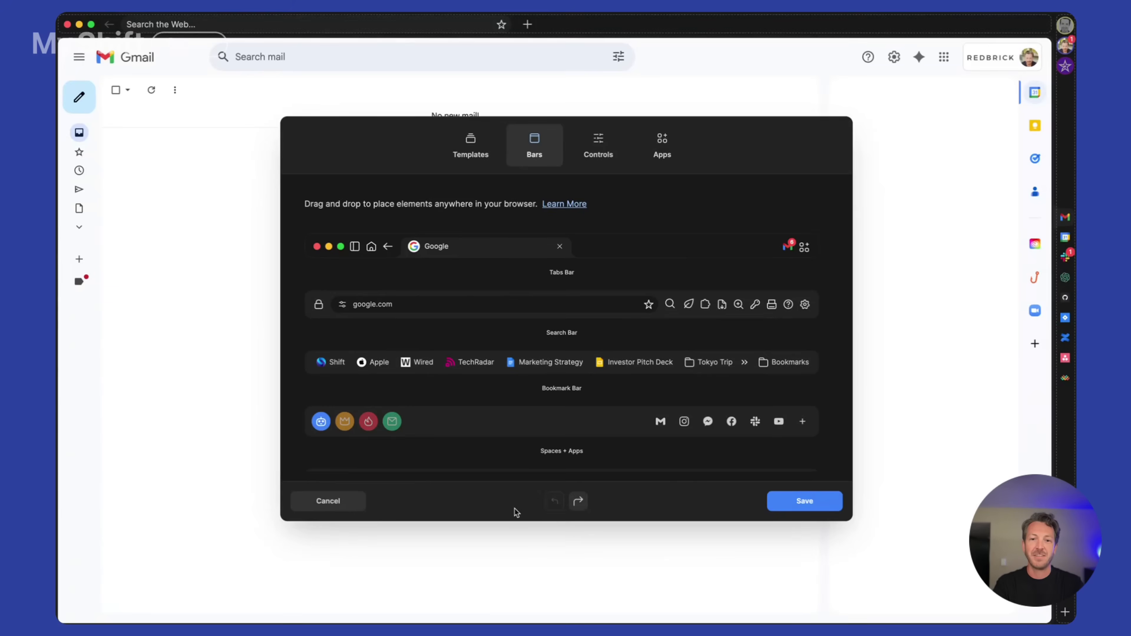
mouse_move(682, 512)
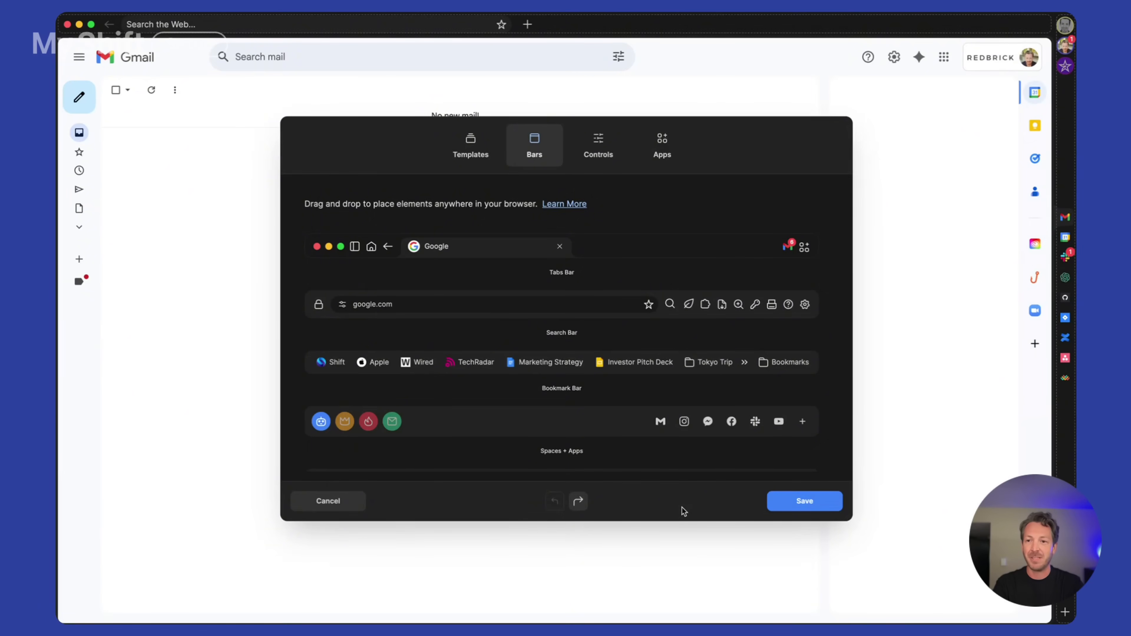
Show the Controls section listing Home, Reload, Downloads and Grid elements
left_click(598, 144)
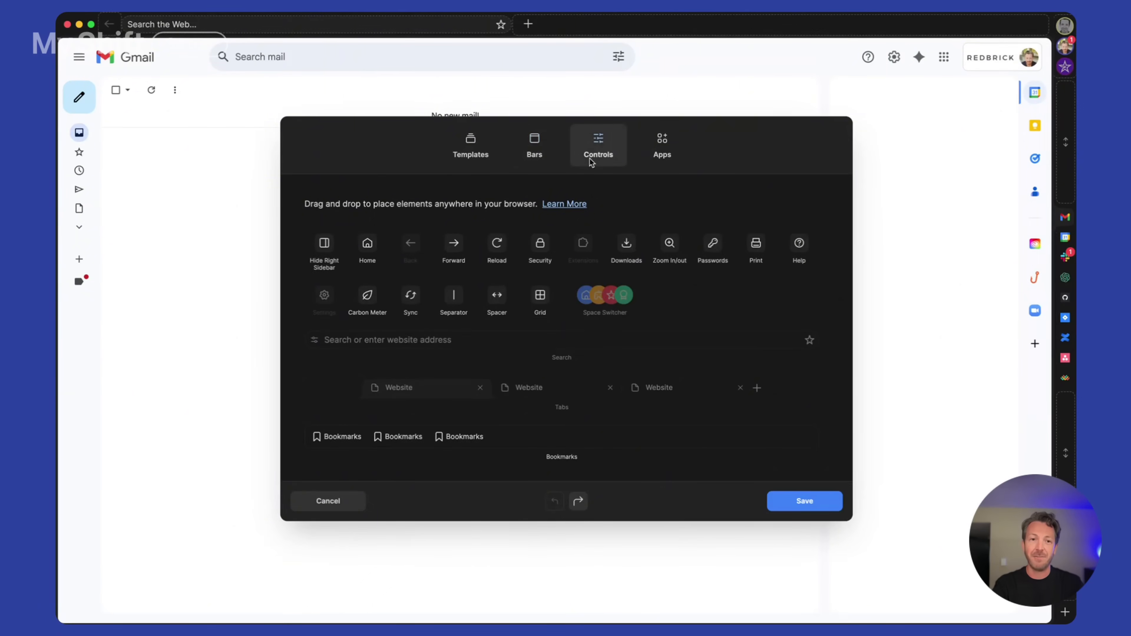
mouse_move(364, 246)
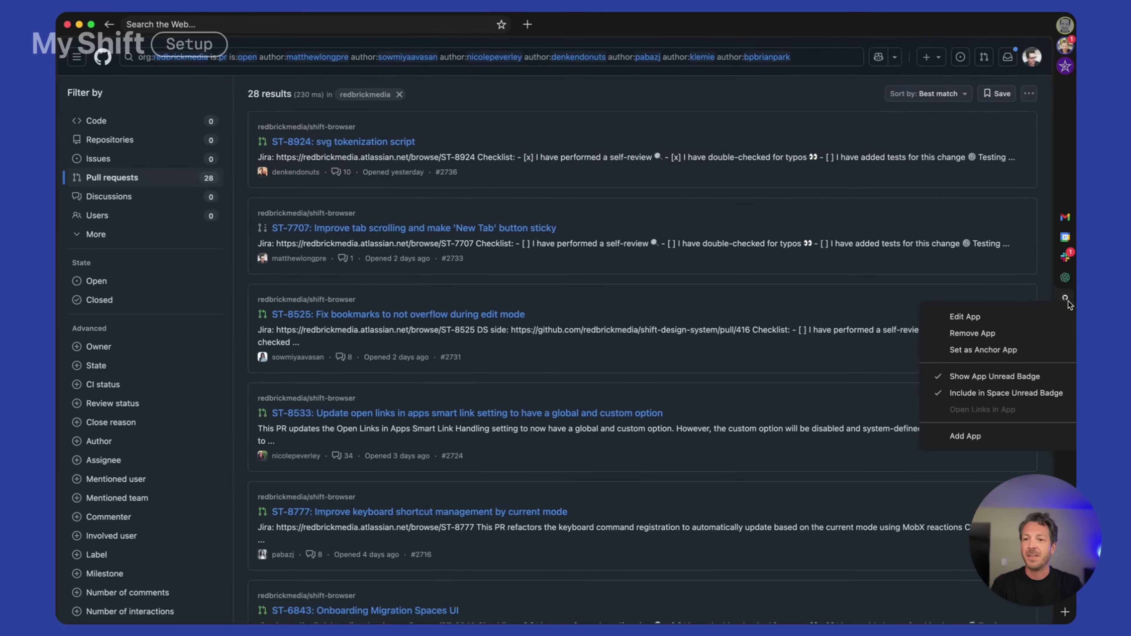
View the GitHub app's custom URL settings and open pull request ST-8924: svg tokenization script
left_click(964, 317)
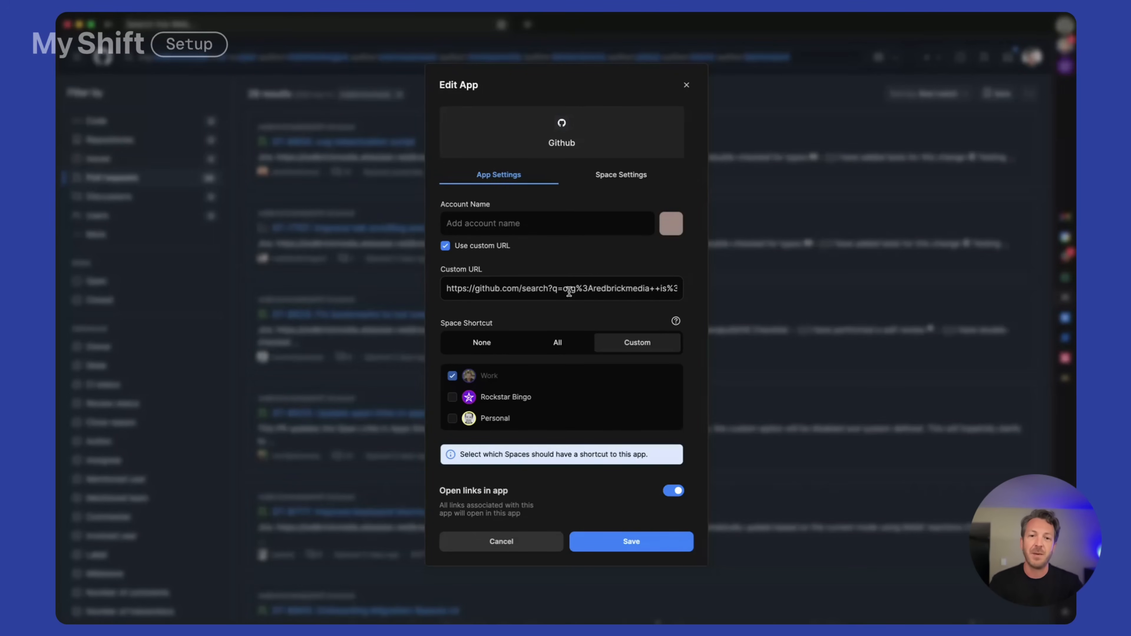
mouse_move(602, 294)
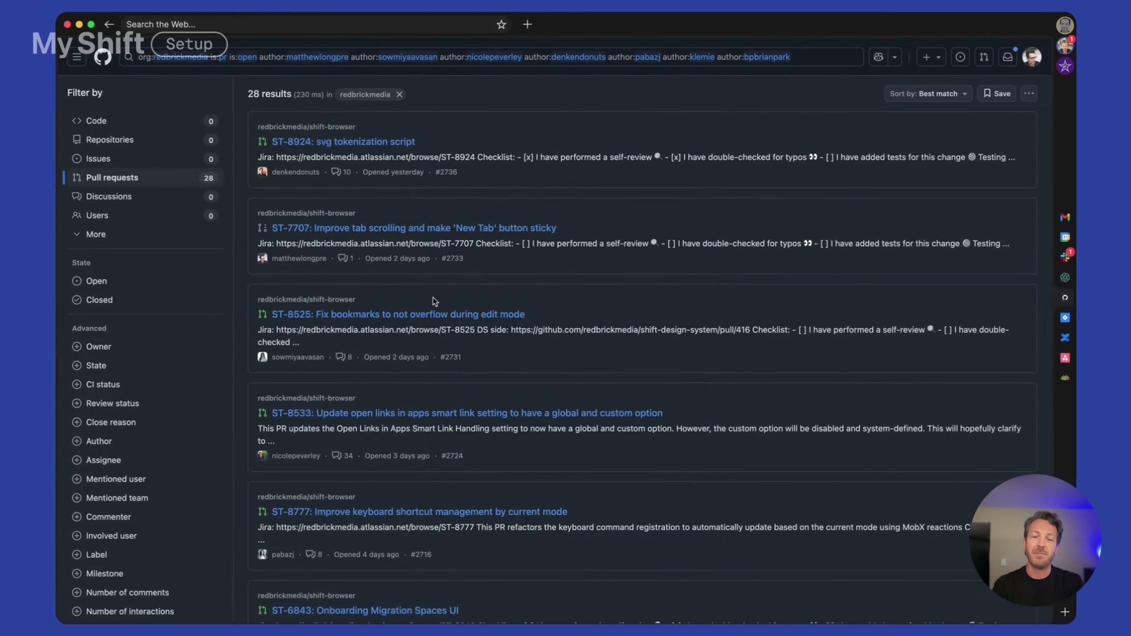
mouse_move(1067, 315)
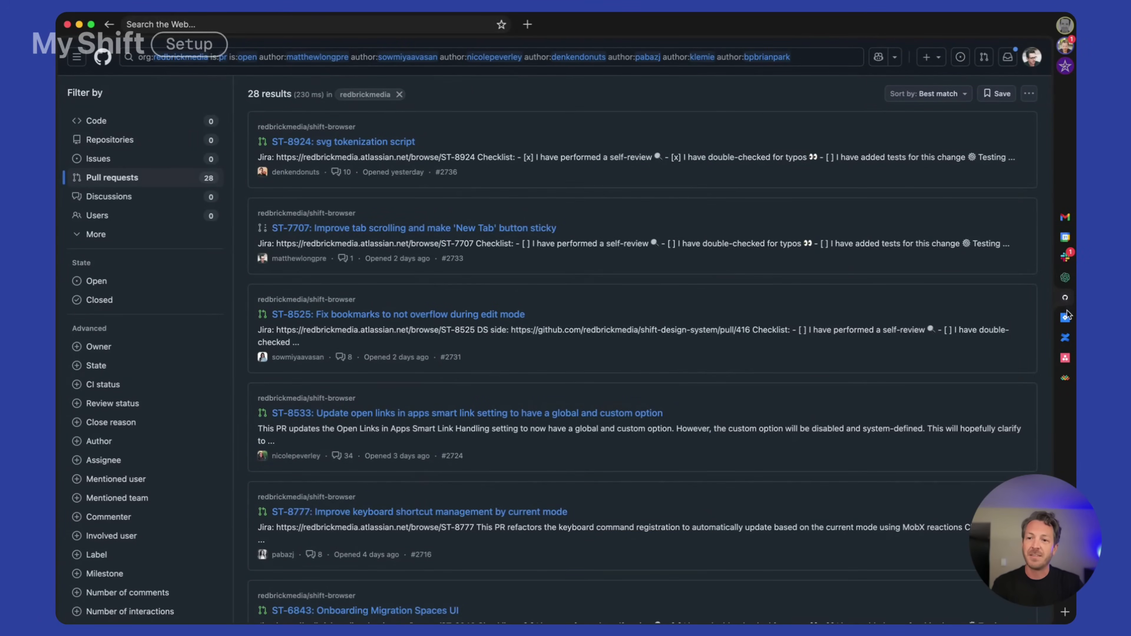
mouse_move(1065, 318)
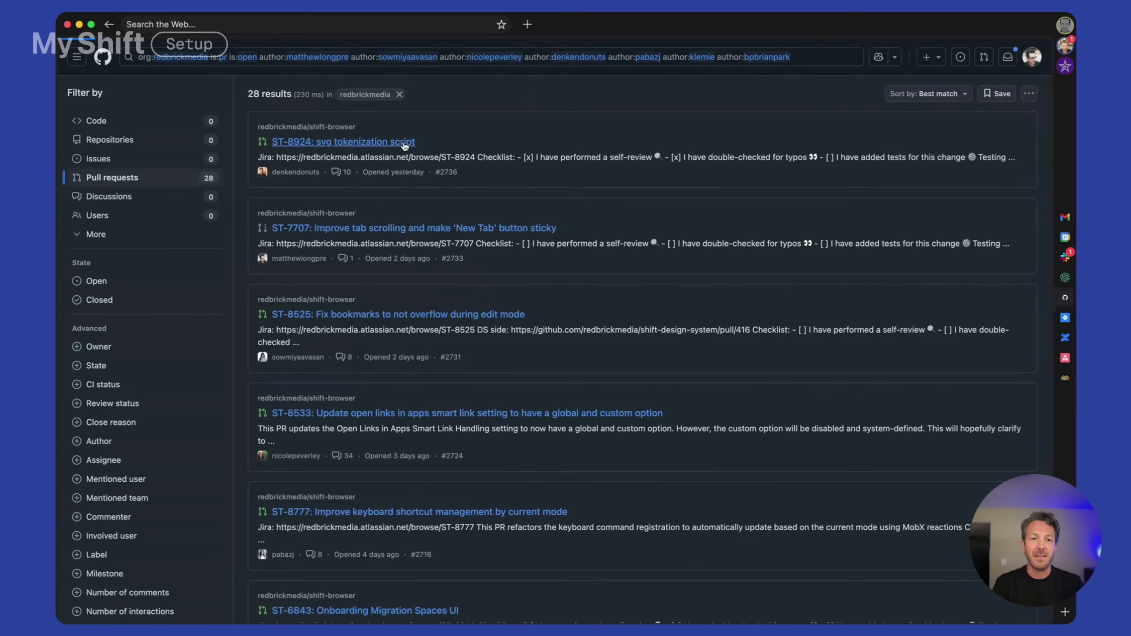
left_click(342, 141)
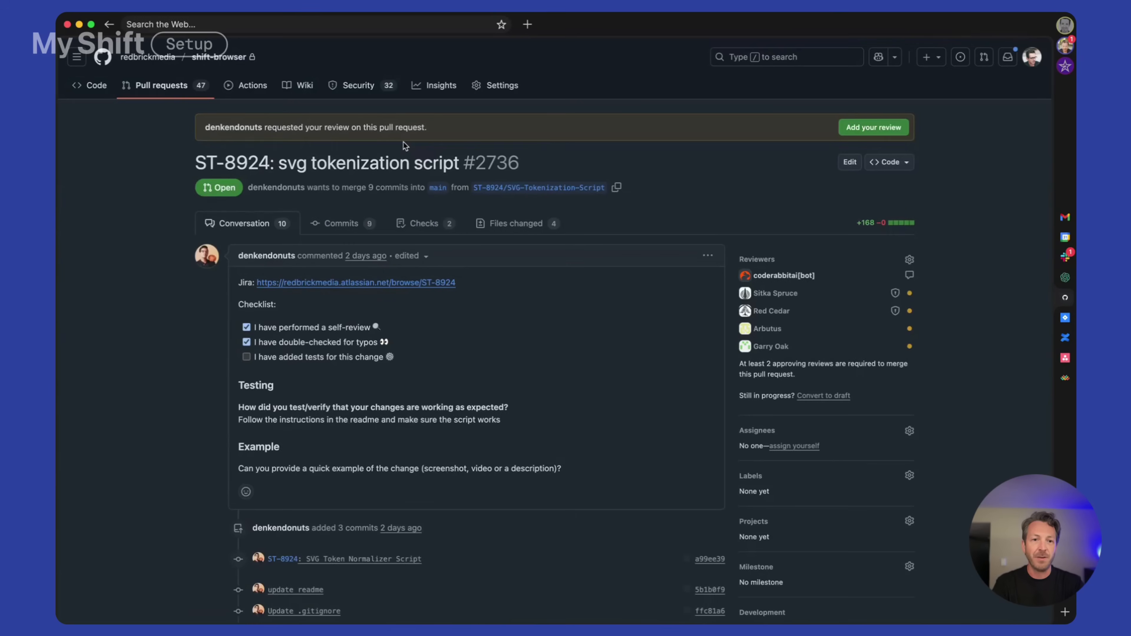
Use 'Open link in Jira' on the PR's Jira link to show work item ST-8924
right_click(307, 282)
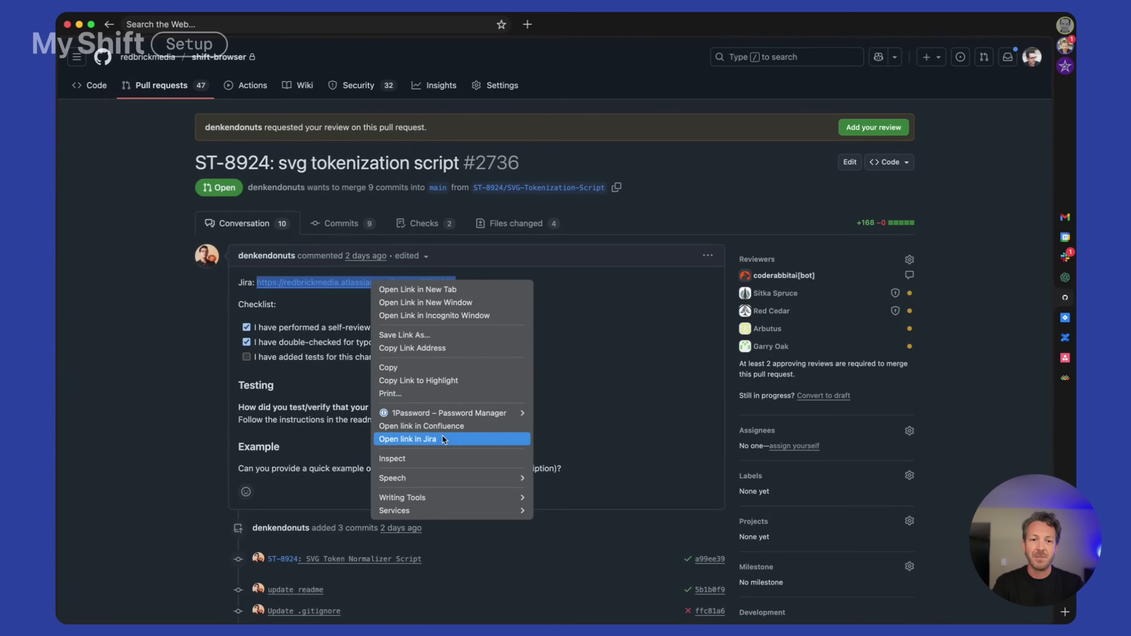
mouse_move(448, 448)
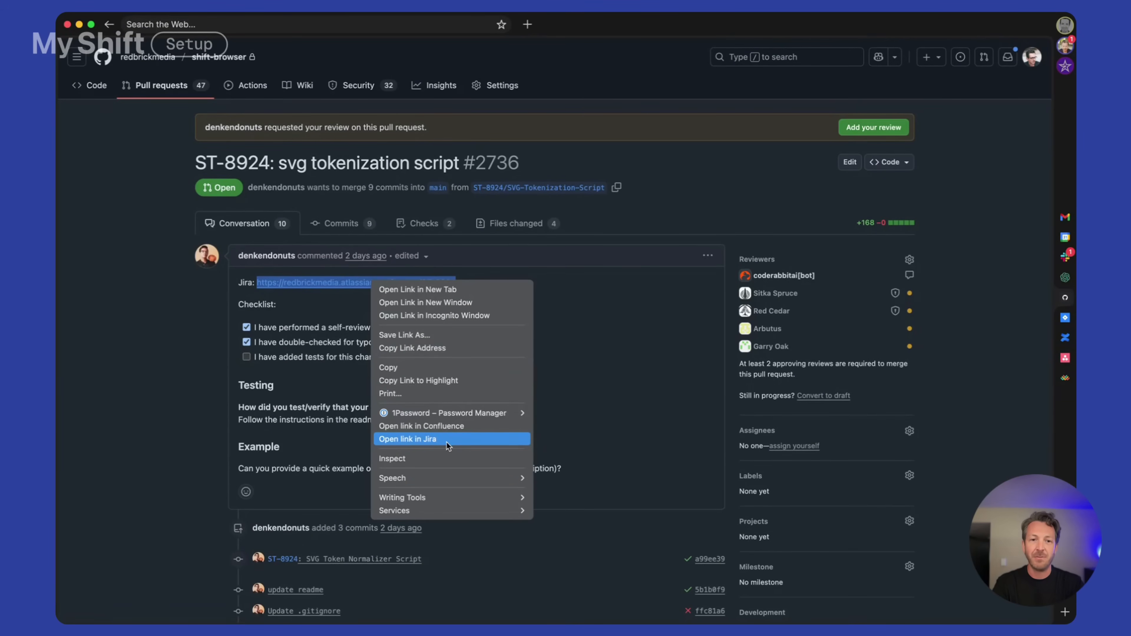
mouse_move(243, 289)
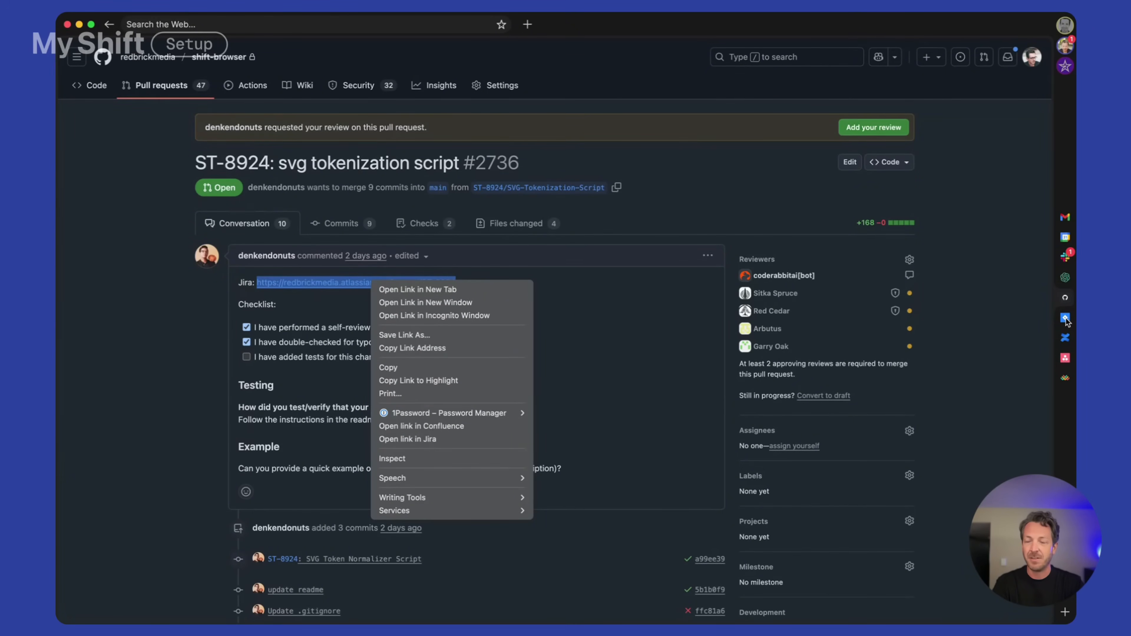
mouse_move(431, 445)
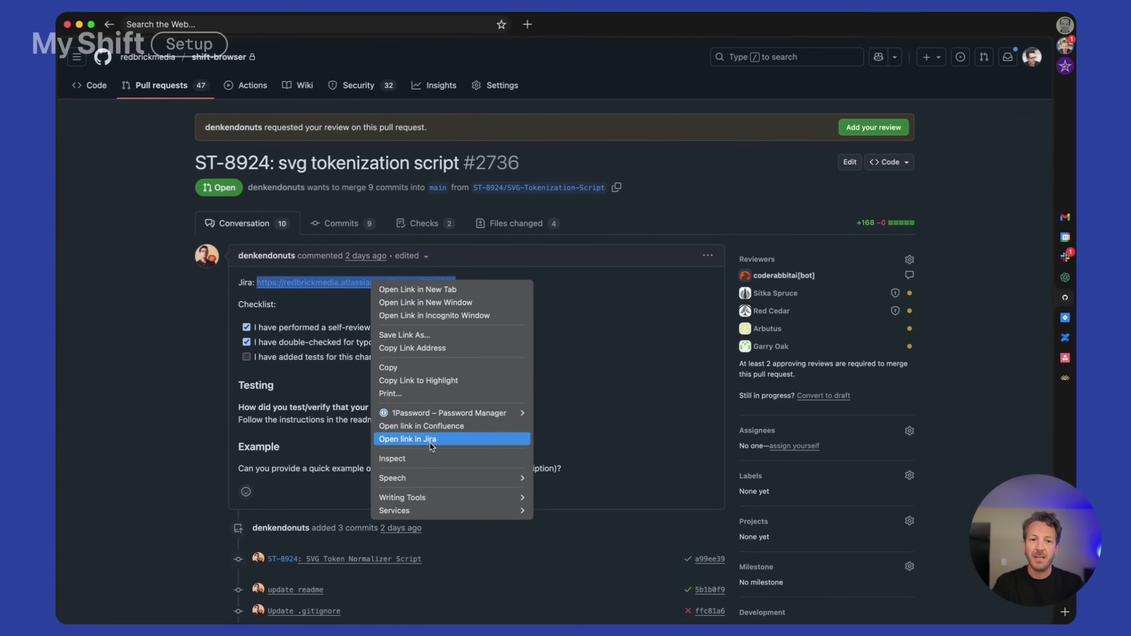
left_click(407, 438)
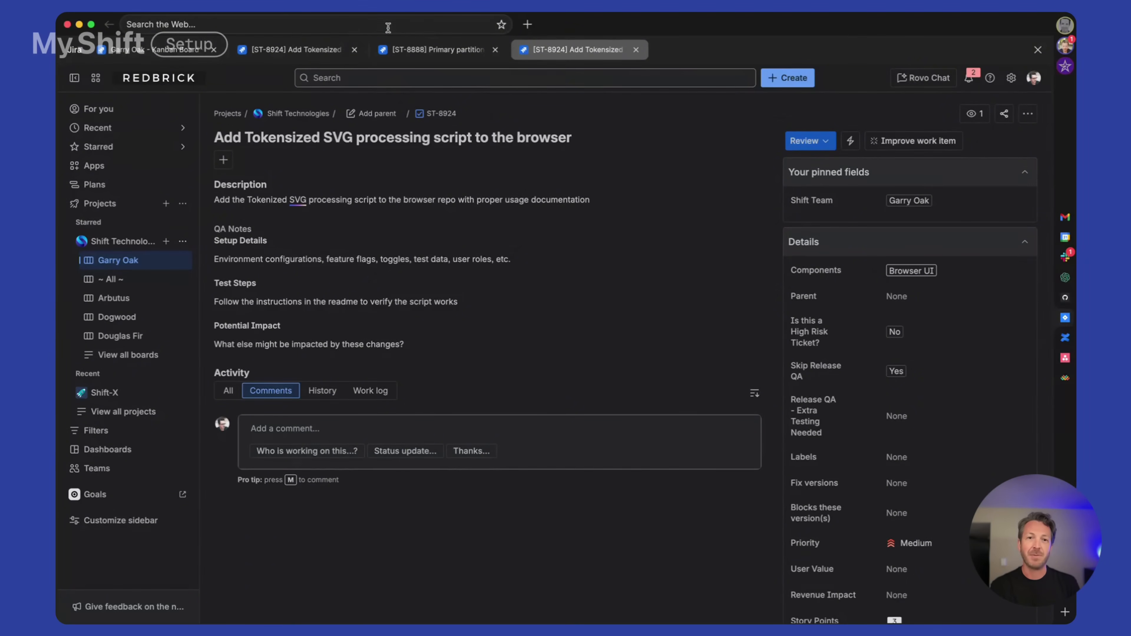
mouse_move(363, 520)
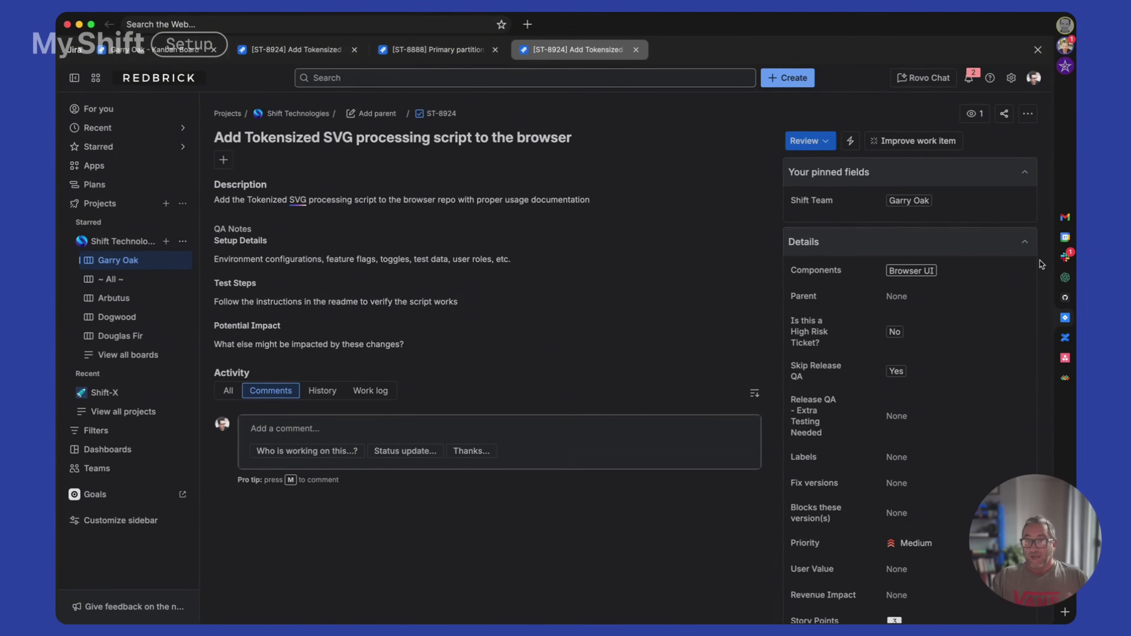
mouse_move(1065, 297)
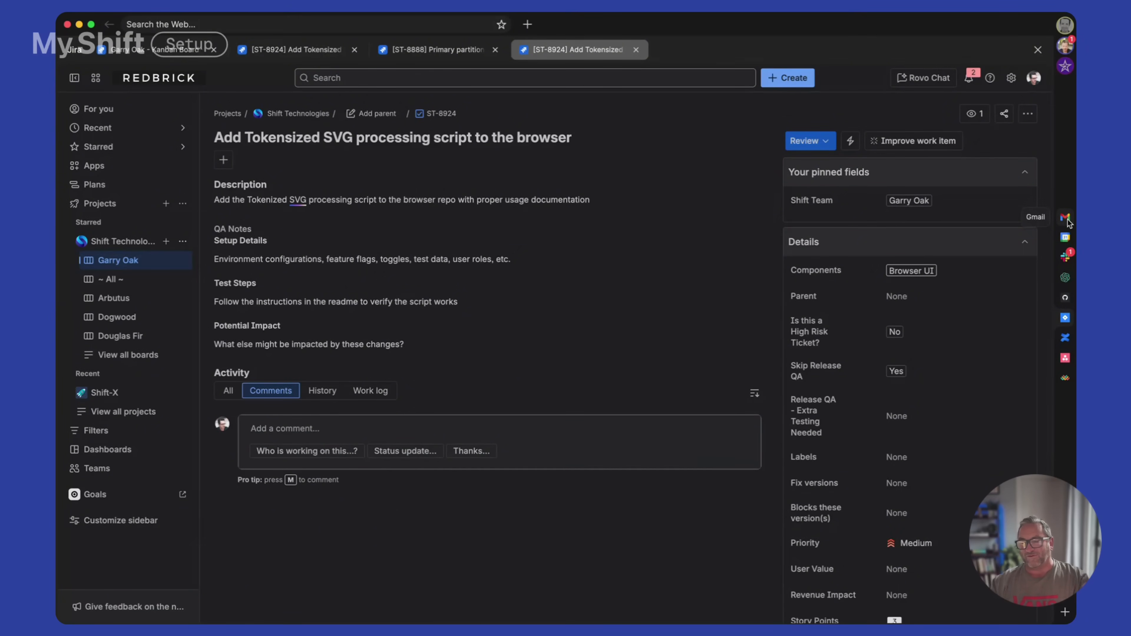
Switch to the Gmail app from the right app bar, showing the empty inbox
left_click(1064, 217)
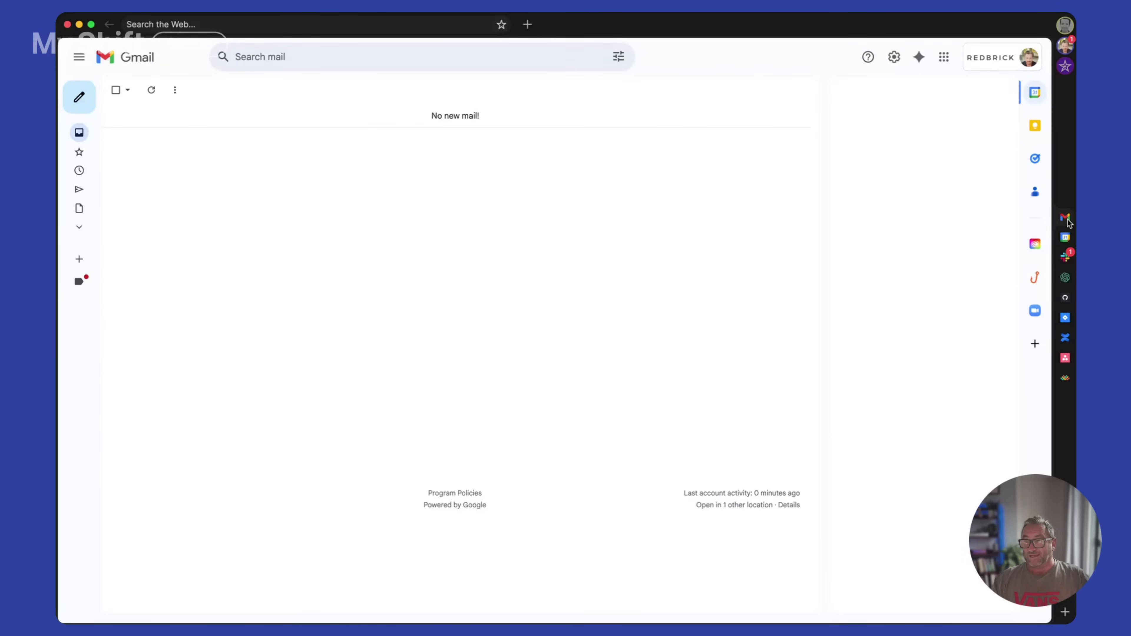
mouse_move(1066, 318)
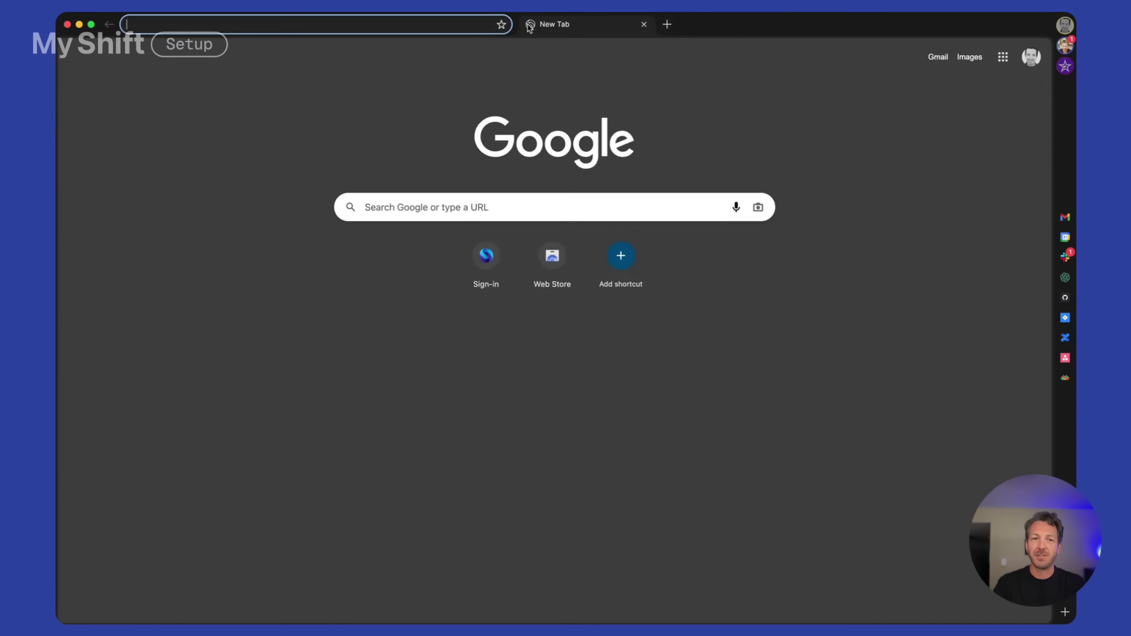
mouse_move(1065, 338)
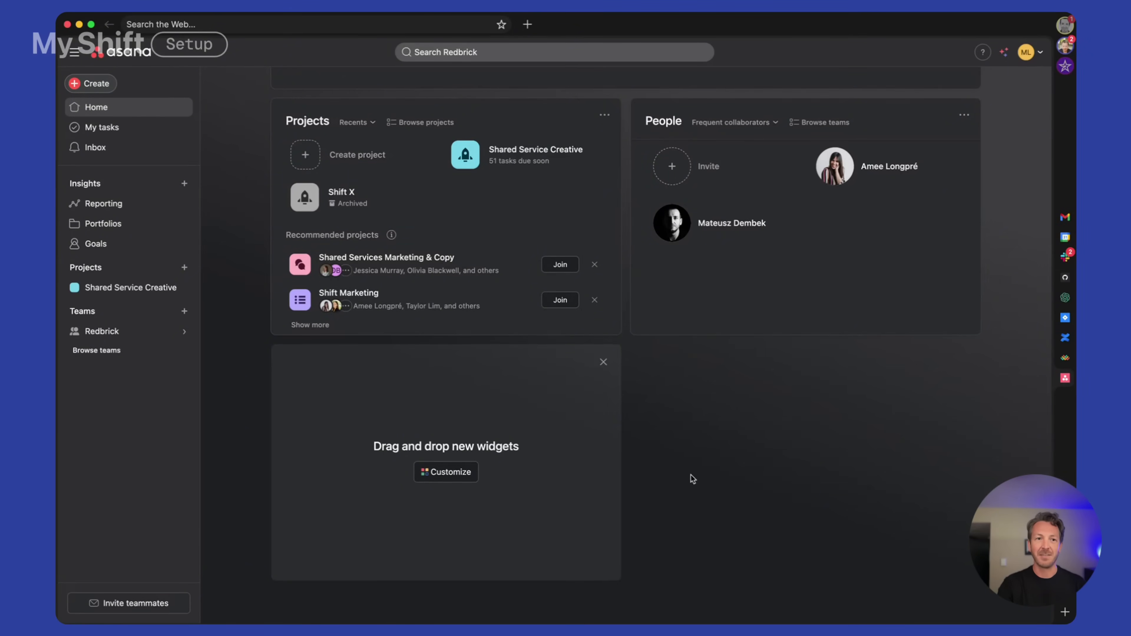
mouse_move(800, 512)
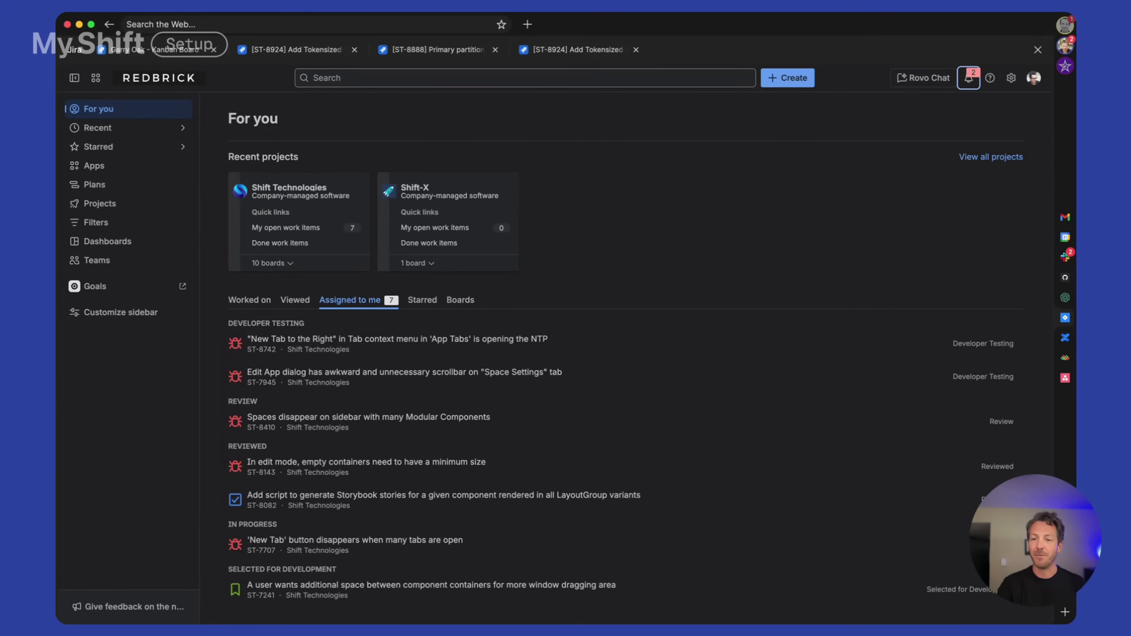
mouse_move(1067, 449)
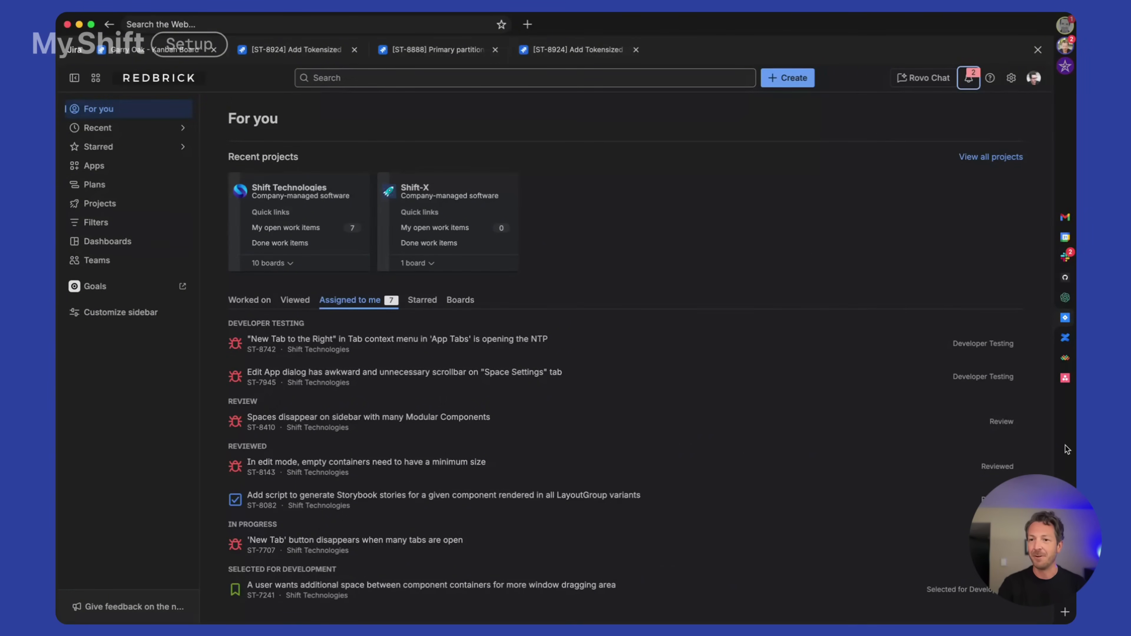
mouse_move(1066, 262)
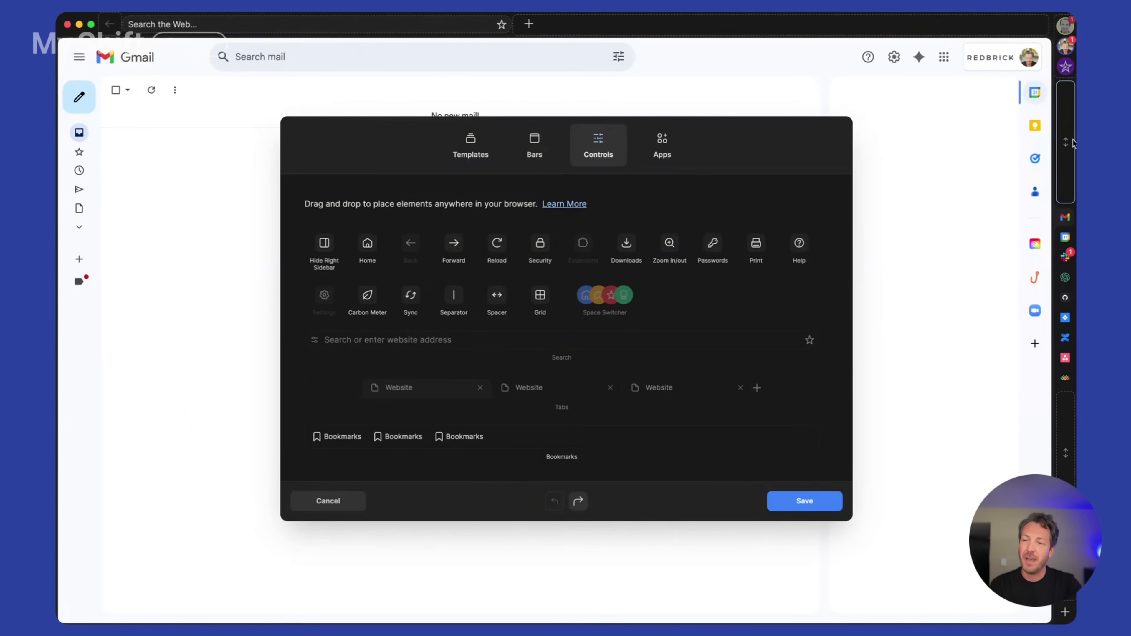
mouse_move(1065, 164)
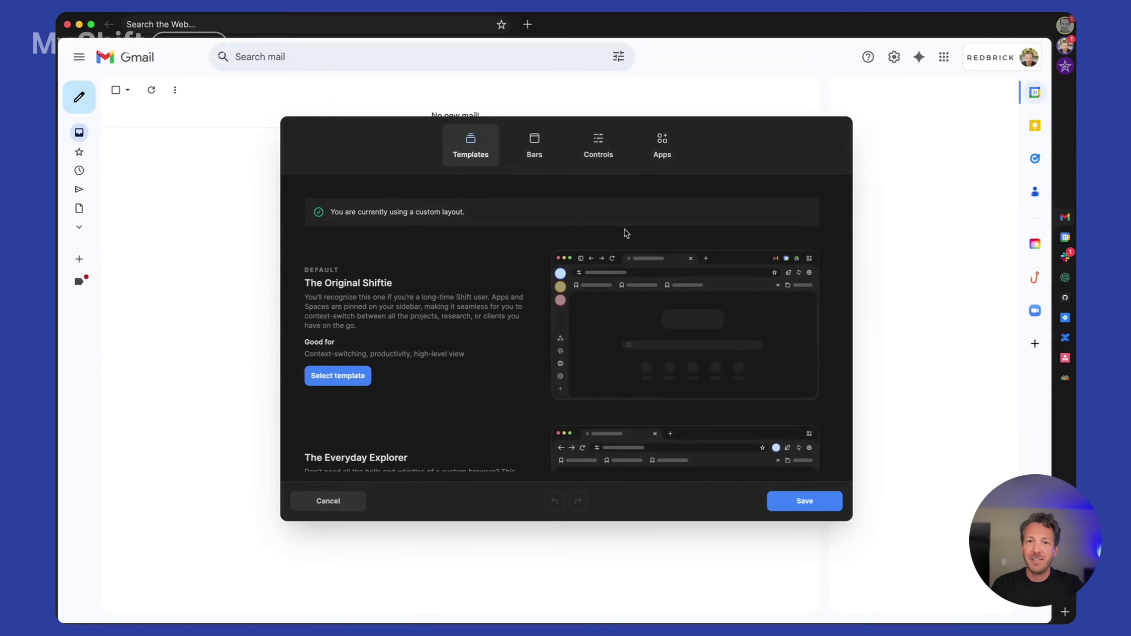
Add the empty Custom Bar on the left and browse Controls and Space apps to fill it
left_click(598, 144)
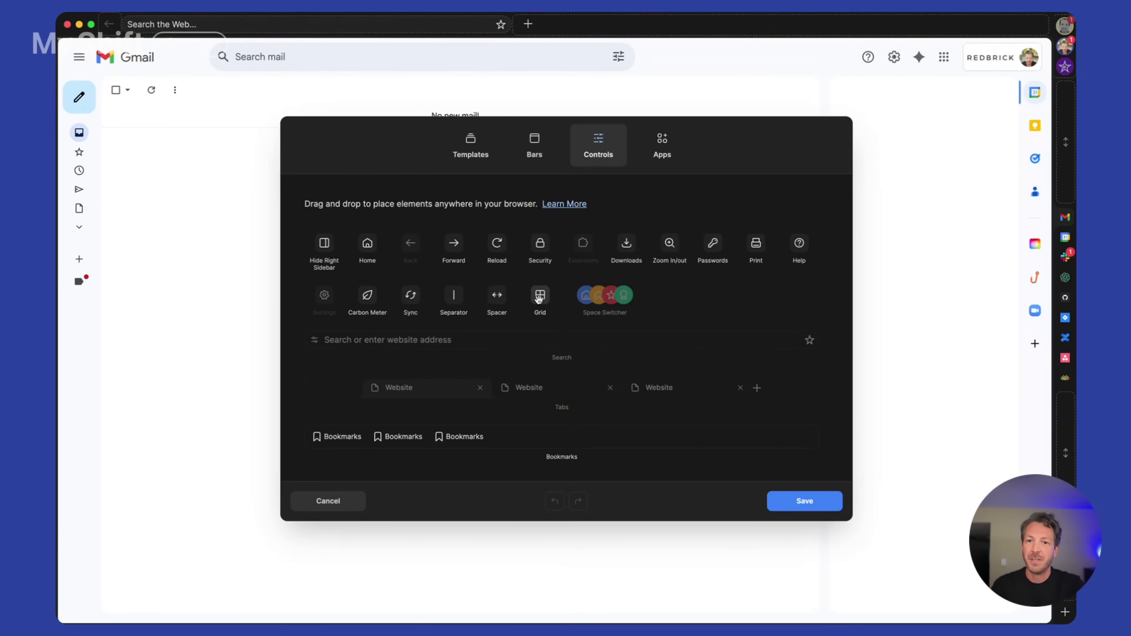
left_click(535, 146)
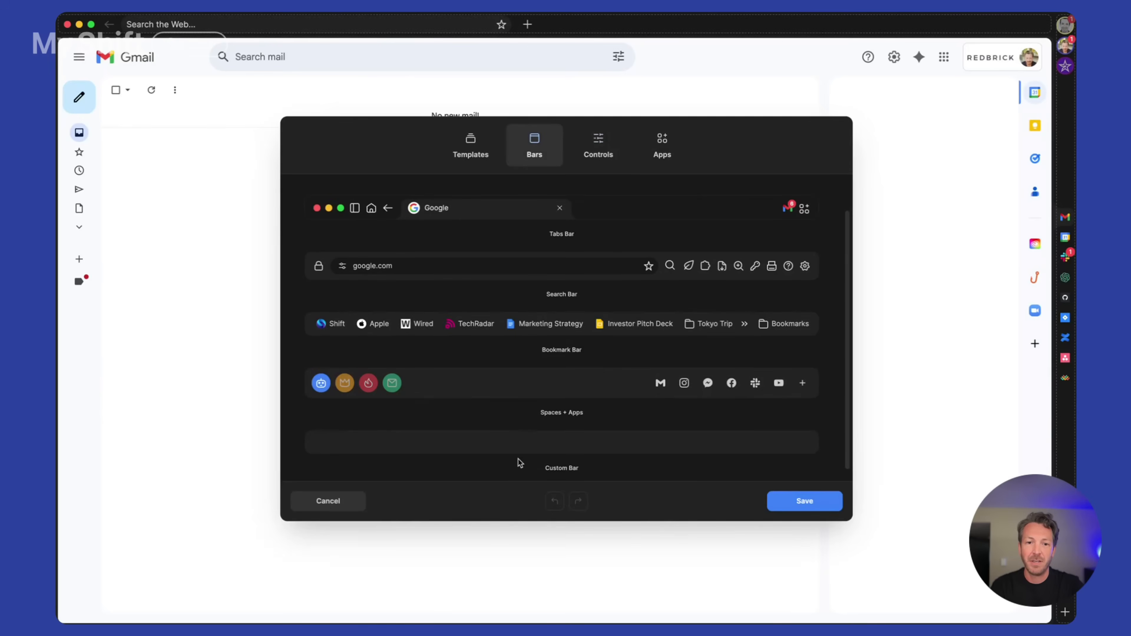
left_click(597, 143)
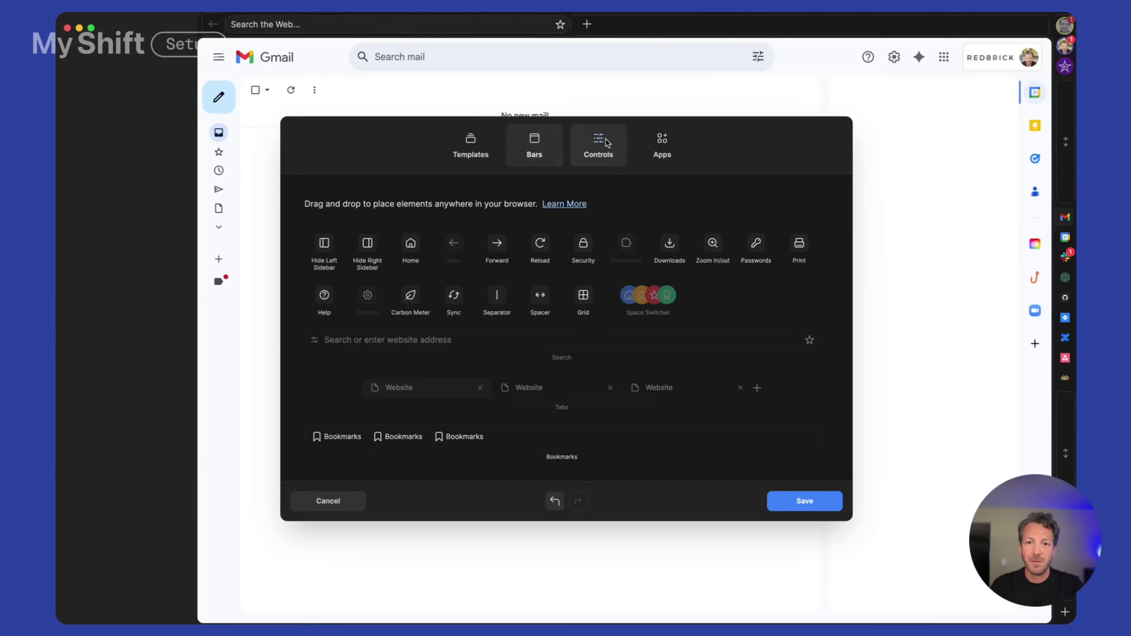
left_click(662, 143)
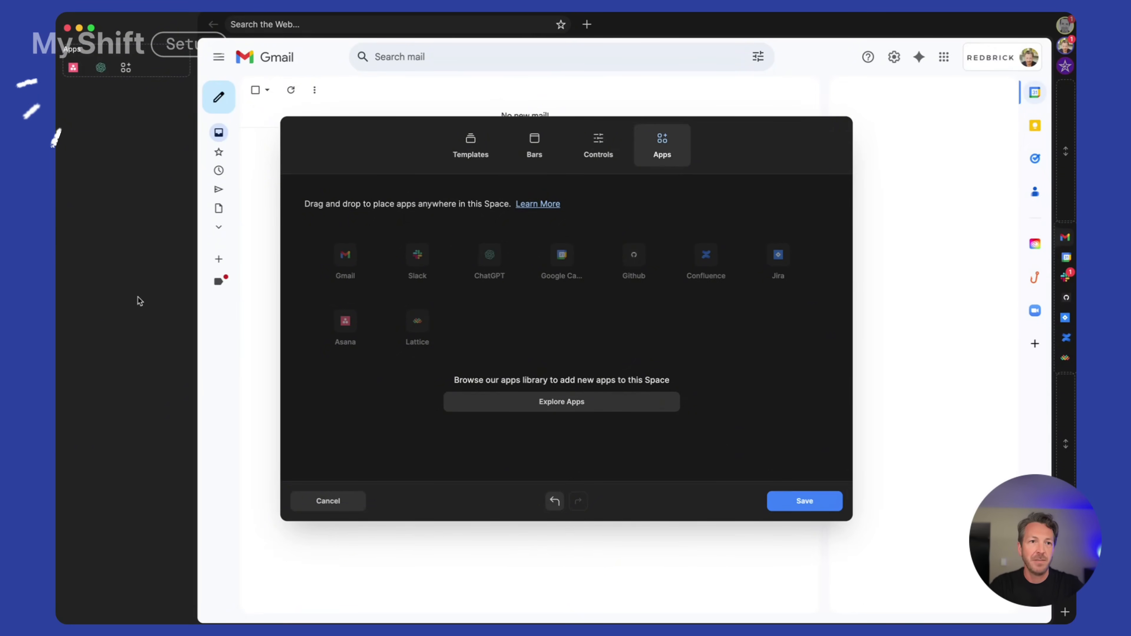
Add Reload and Forward controls, save the layout and narrow the new left bar
left_click(598, 145)
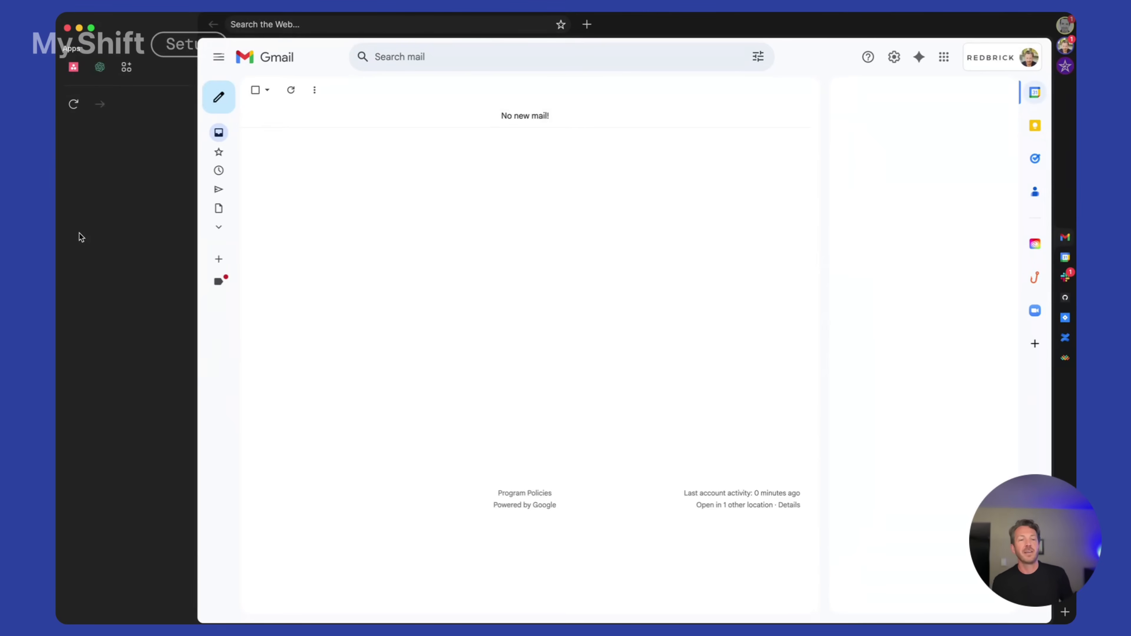
mouse_move(196, 219)
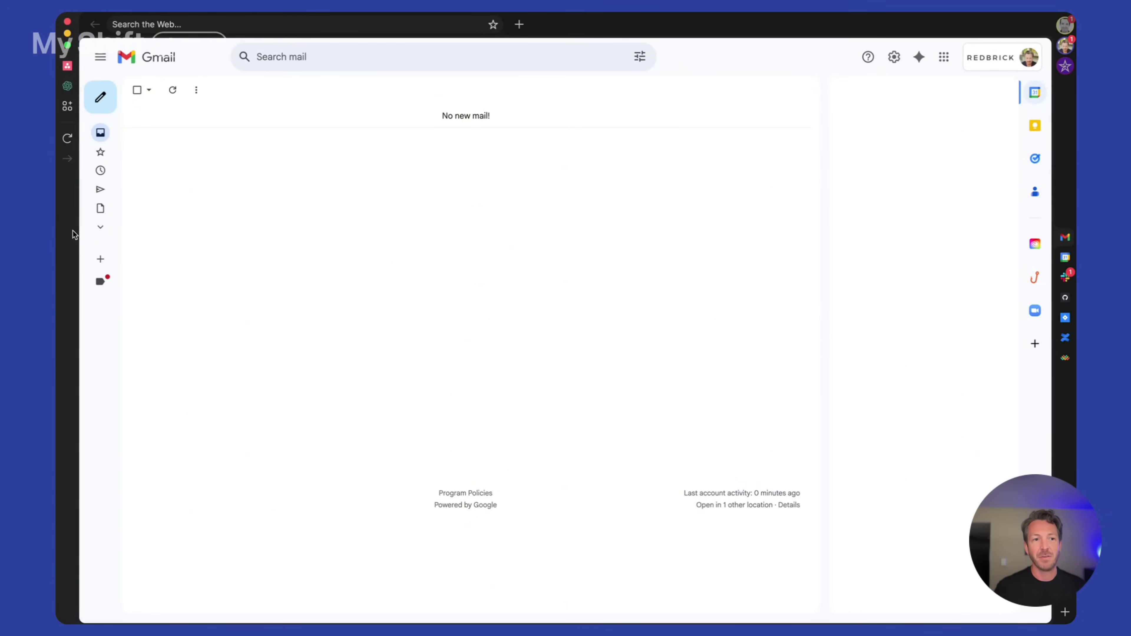
mouse_move(80, 230)
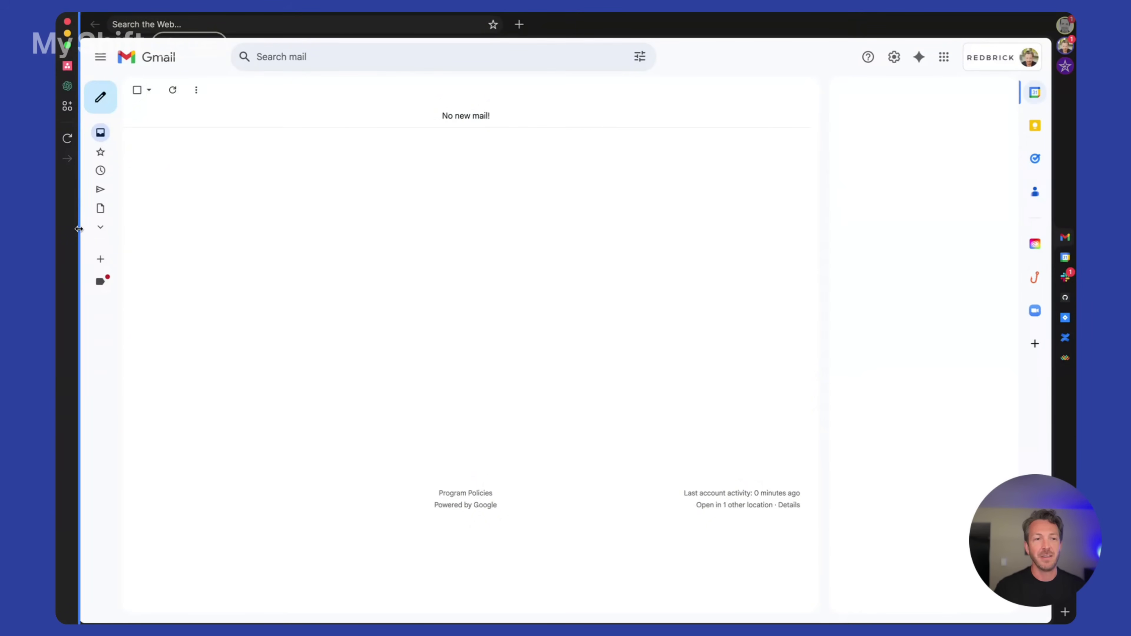